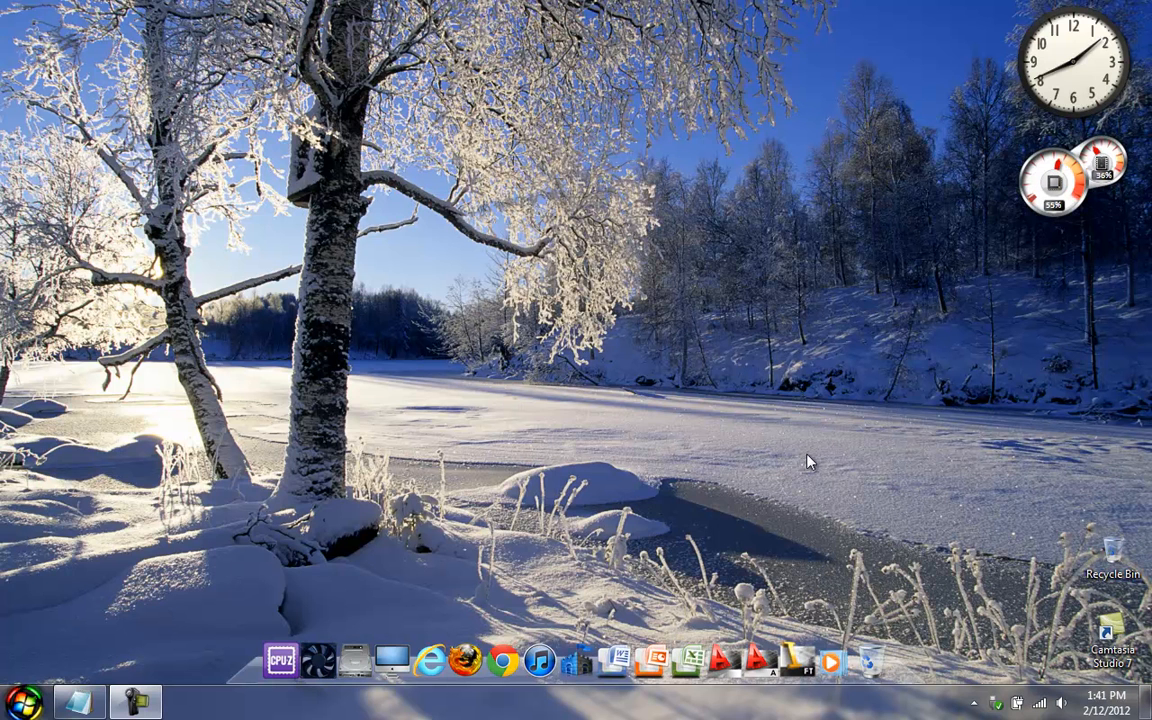
mouse_move(380, 424)
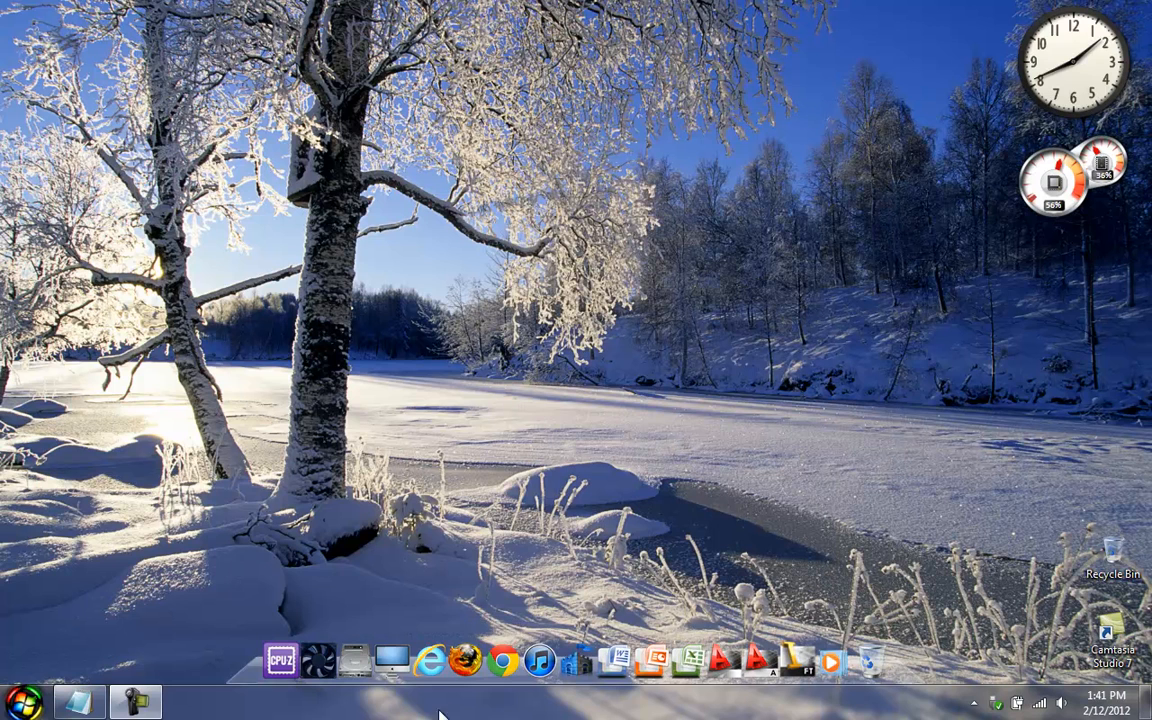
mouse_move(470, 572)
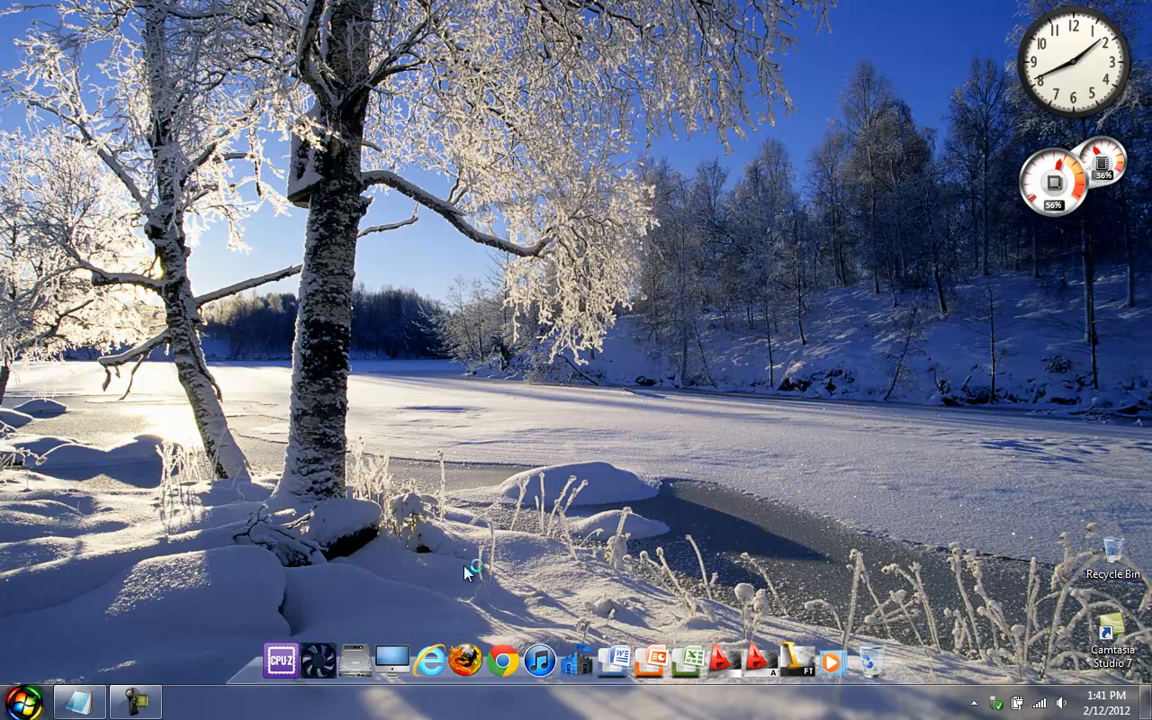
Launch Firefox, go to about:config and accept the warranty warning to show advanced preferences.
click(456, 658)
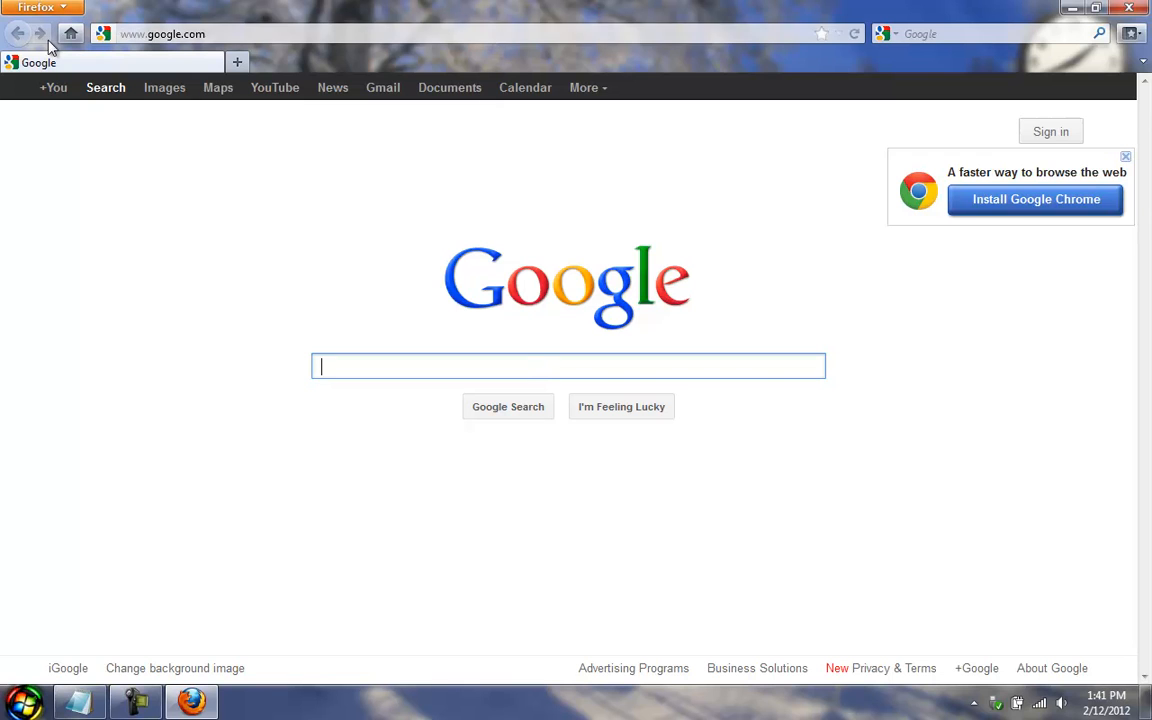
click(160, 32)
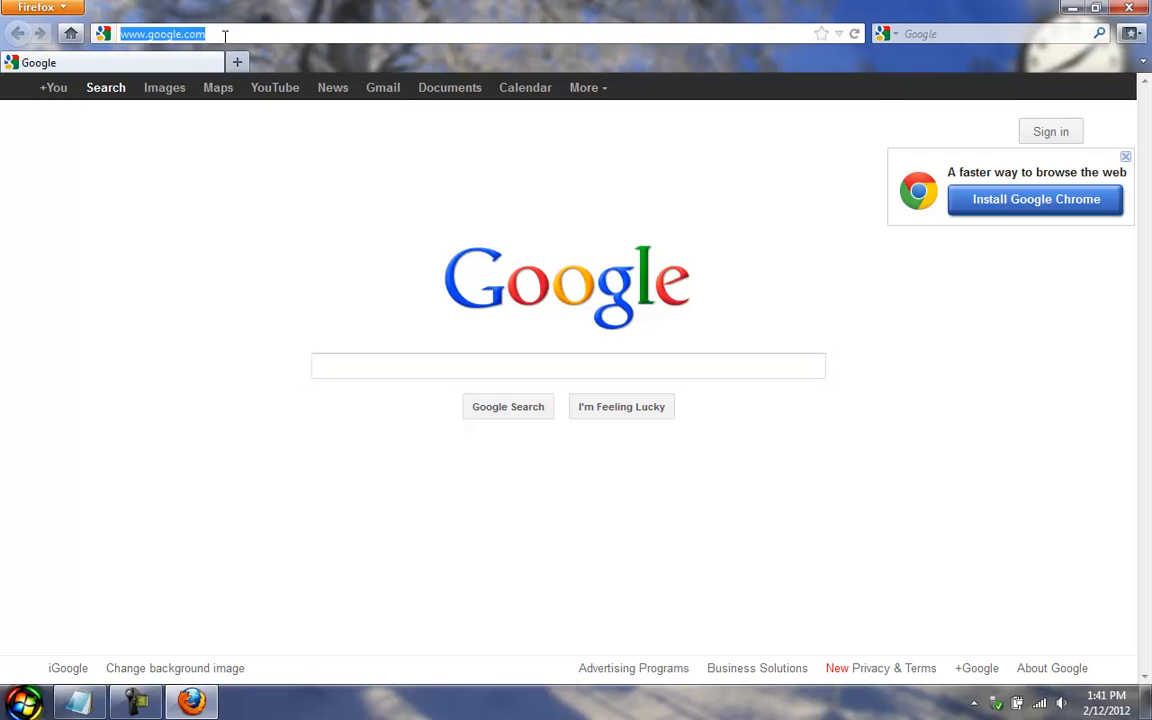
text(abp)
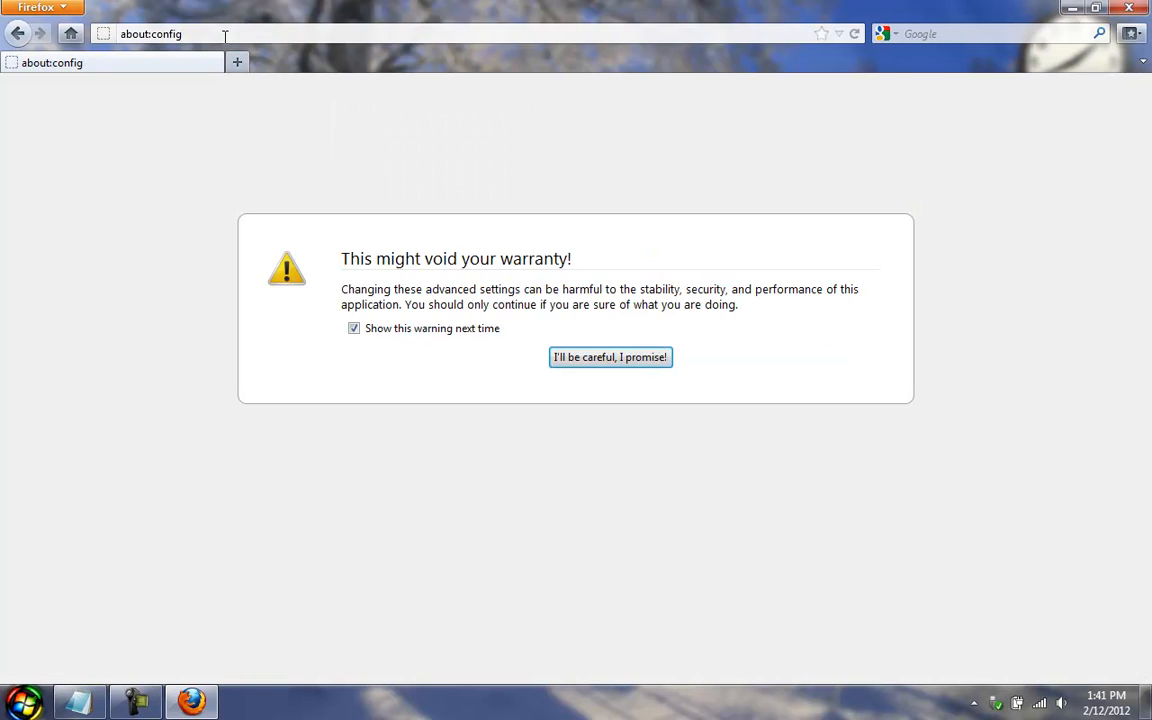
mouse_move(556, 292)
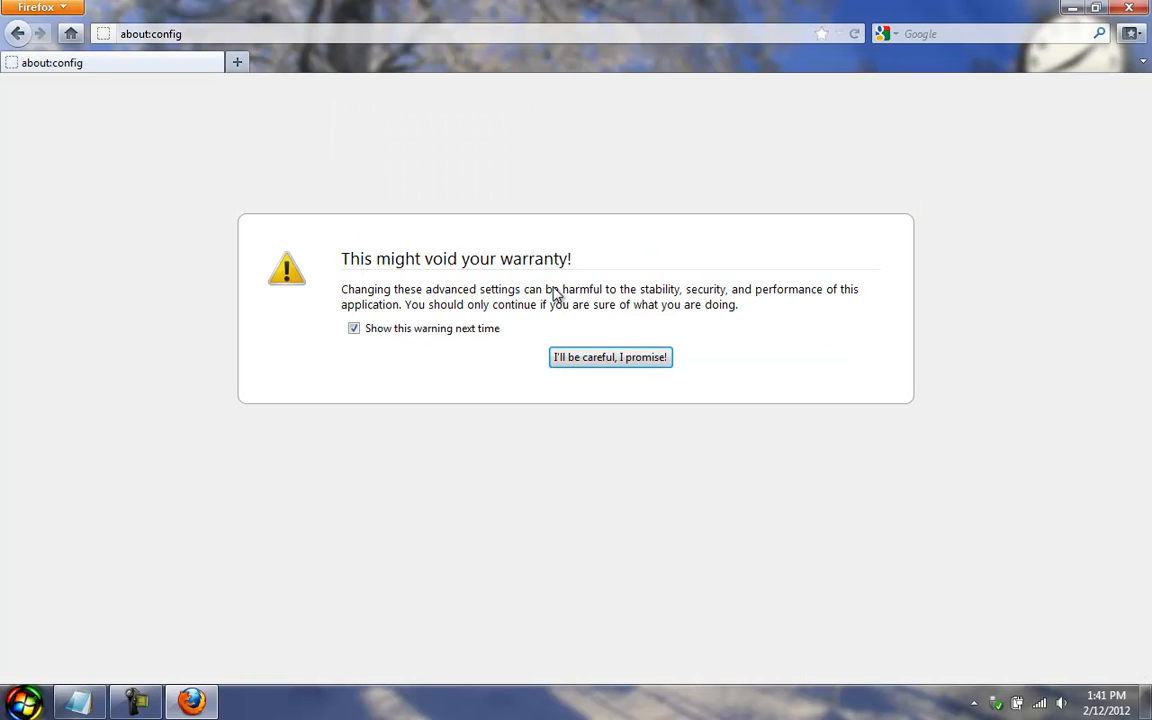
click(610, 356)
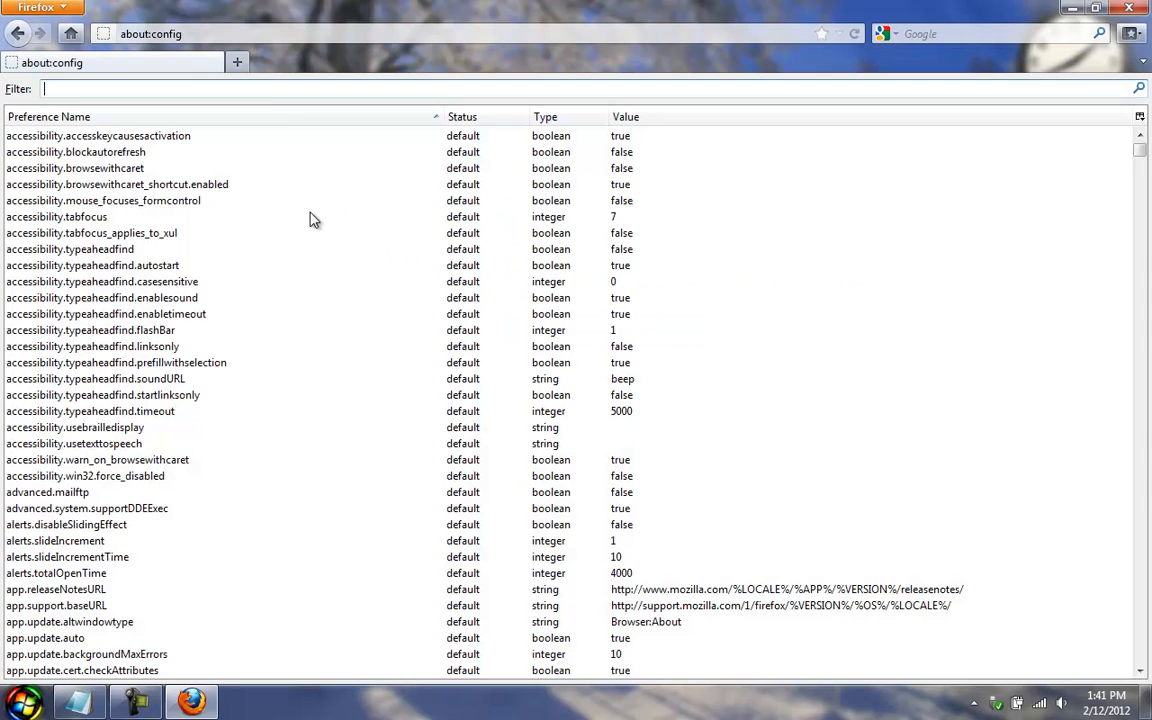
mouse_move(242, 22)
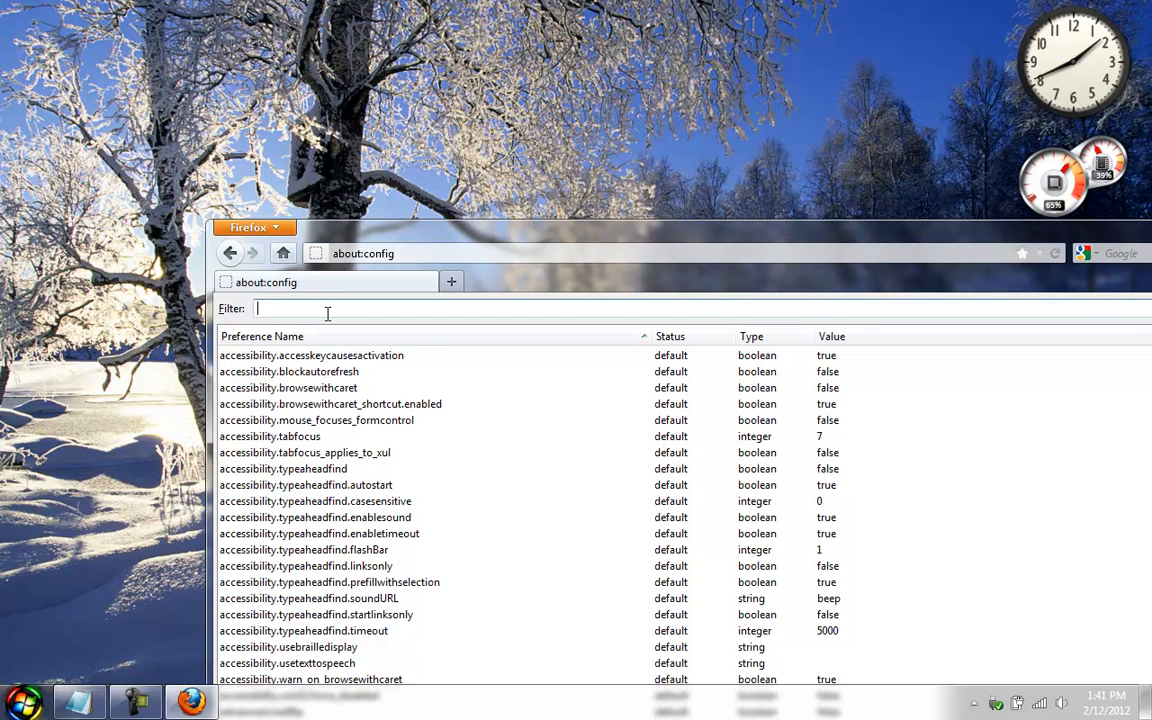
text(pipelining)
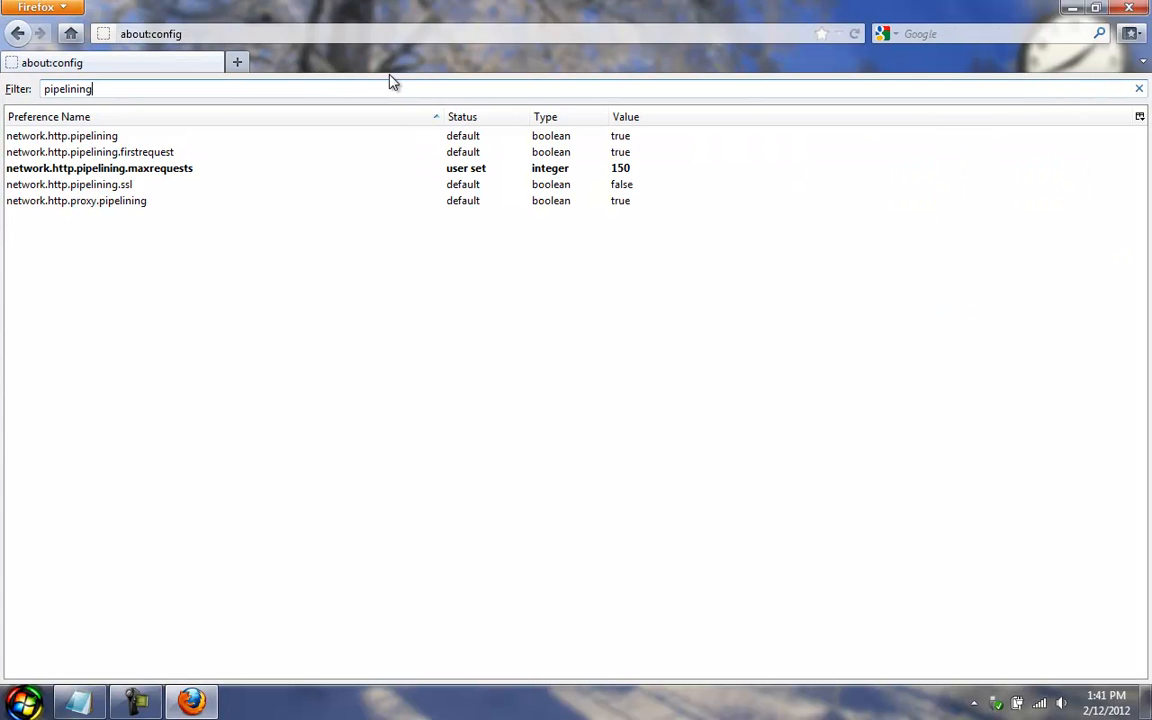
mouse_move(40, 152)
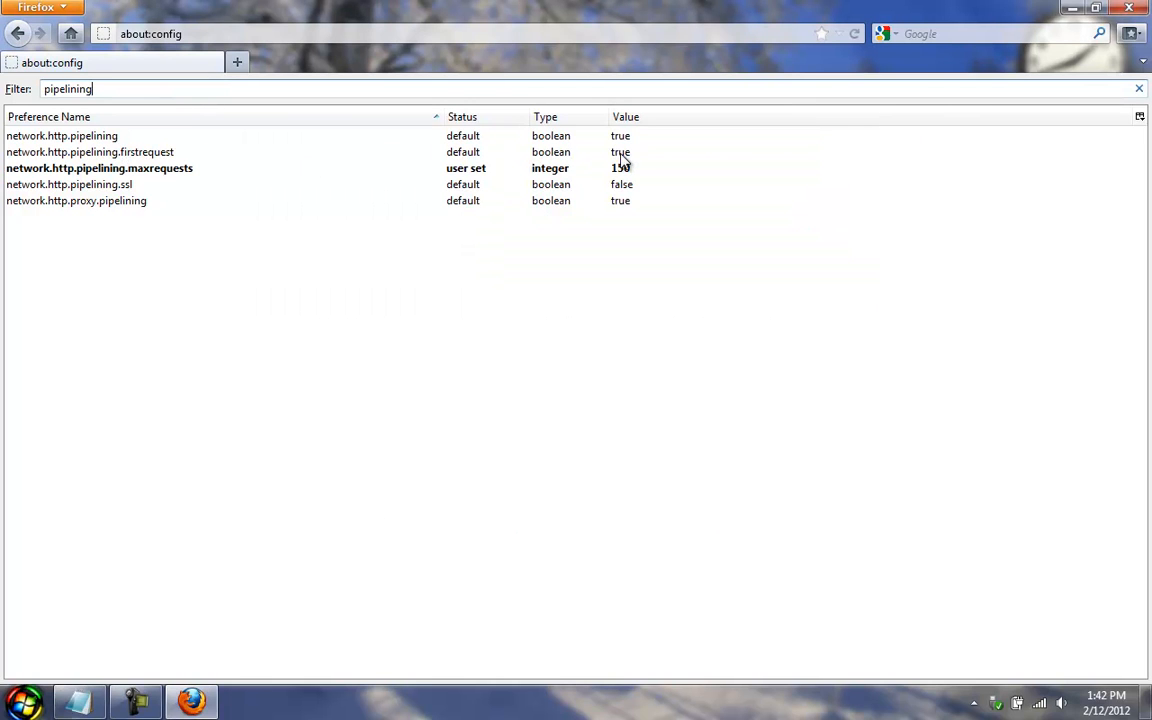
double_click(90, 152)
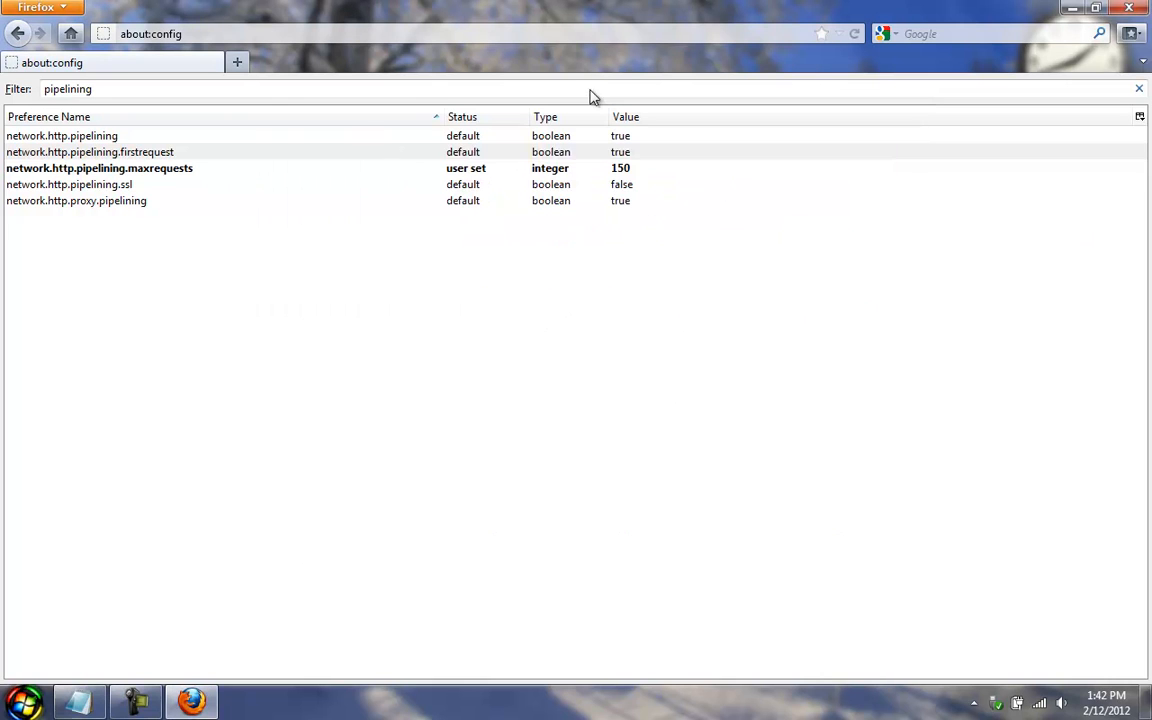
click(100, 168)
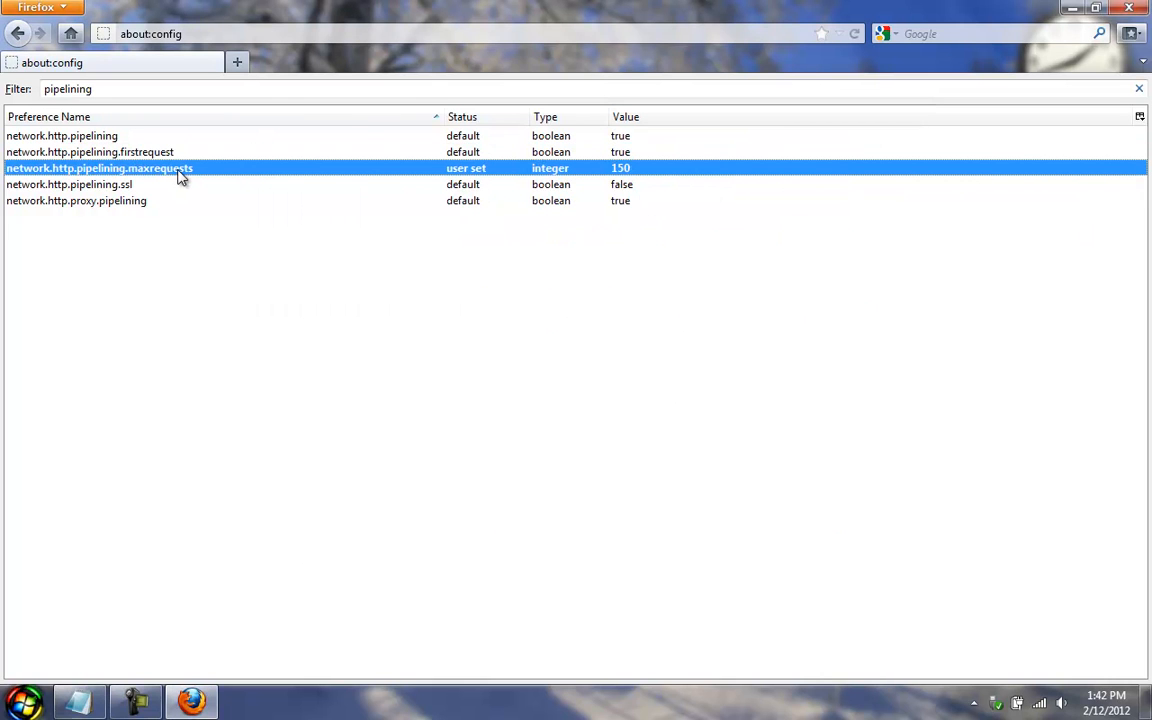
mouse_move(728, 216)
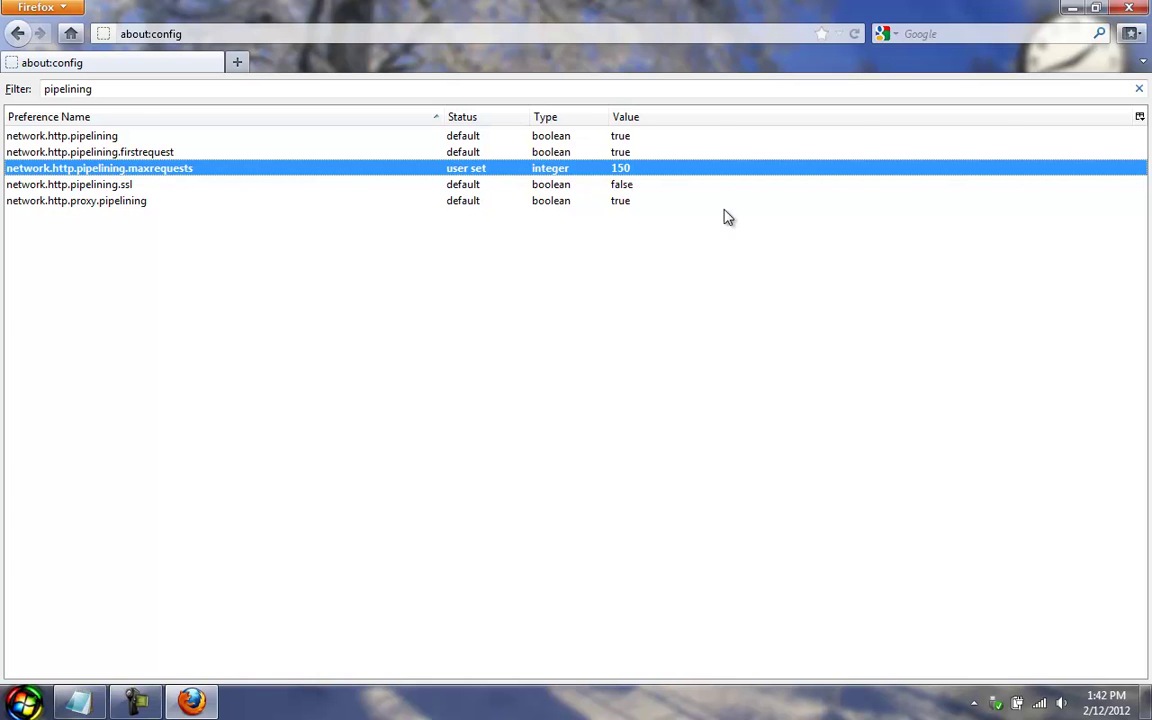
mouse_move(172, 172)
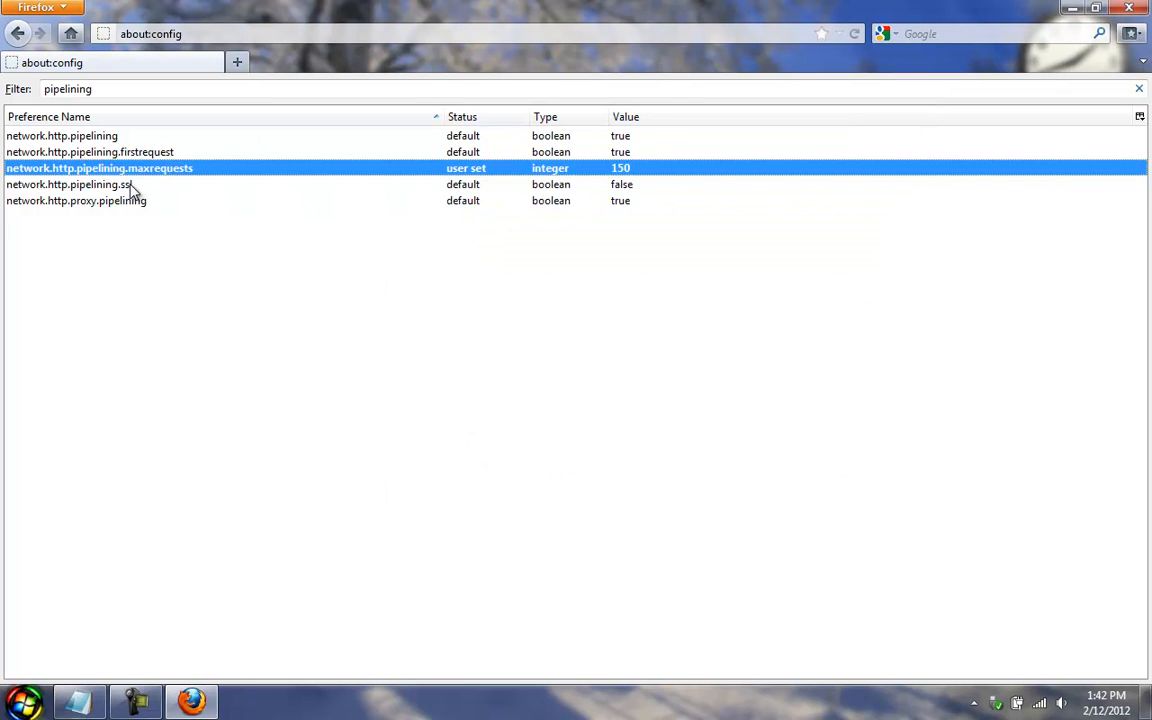
click(68, 184)
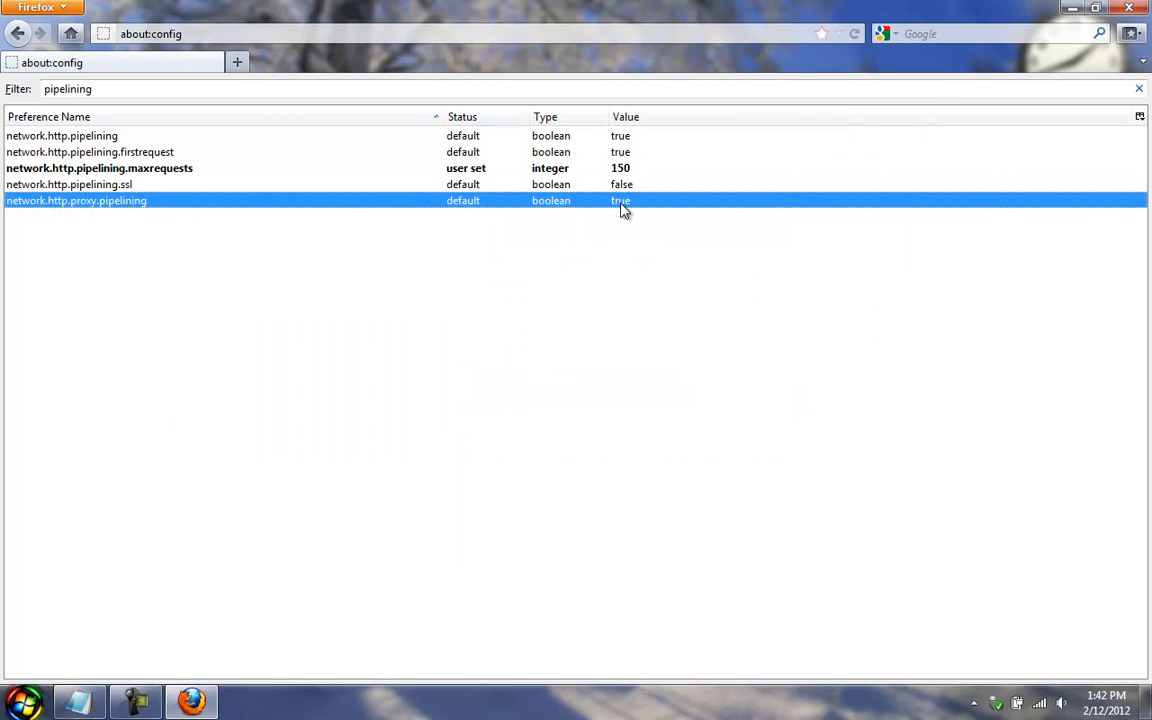
mouse_move(642, 140)
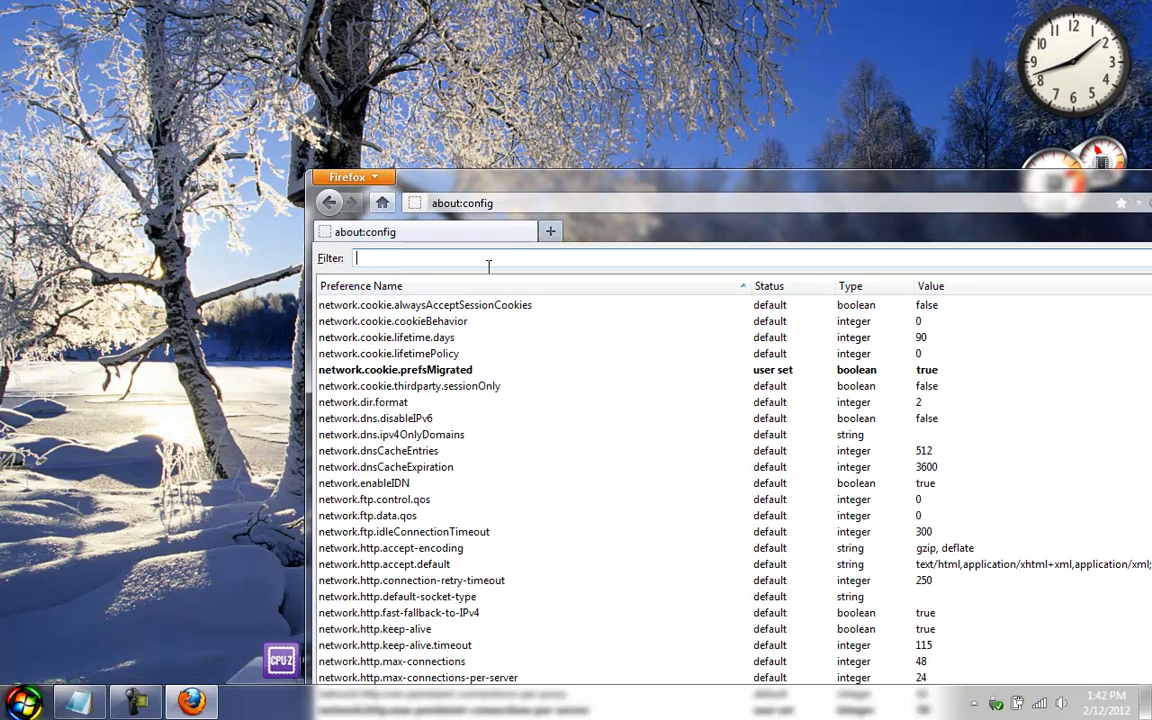
Filter for 'max-persistent' and set max-persistent-connections-per-server to 50.
text(max-persistent)
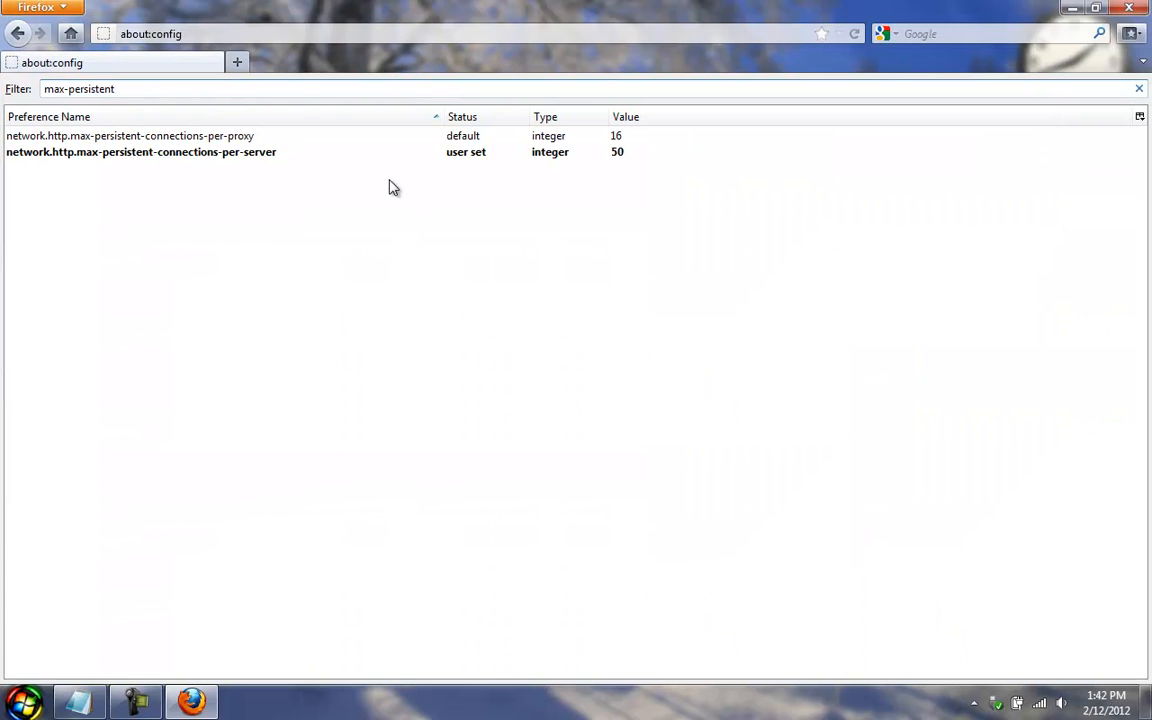
mouse_move(188, 156)
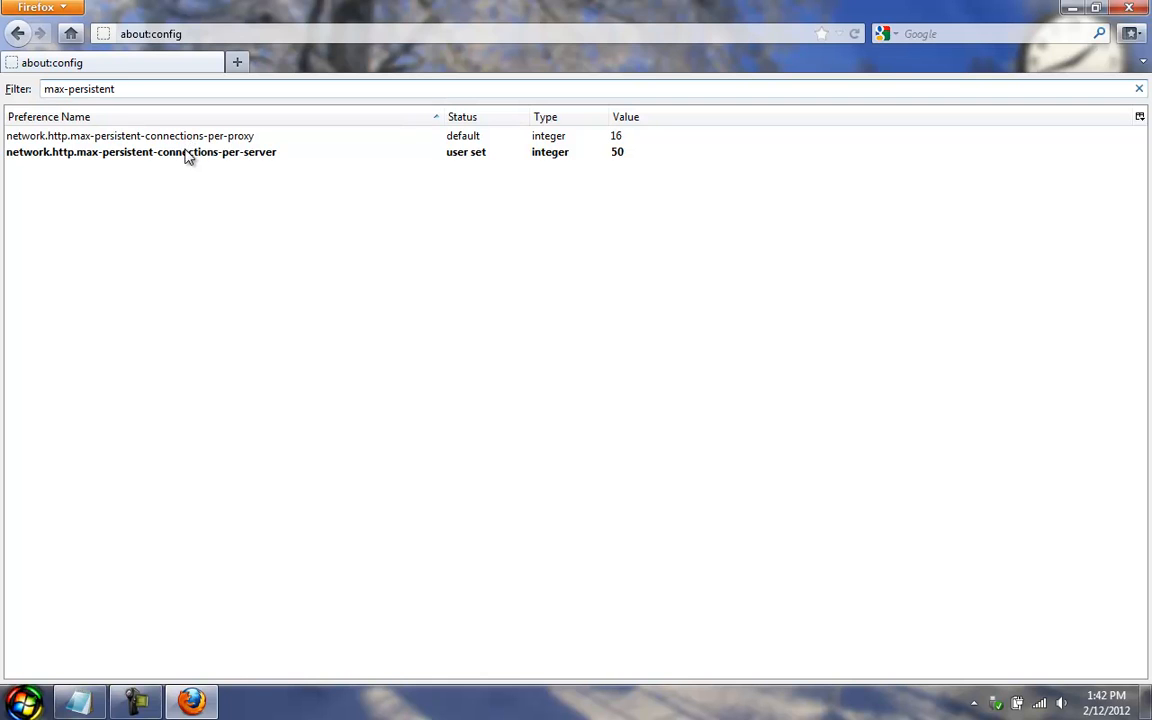
mouse_move(208, 140)
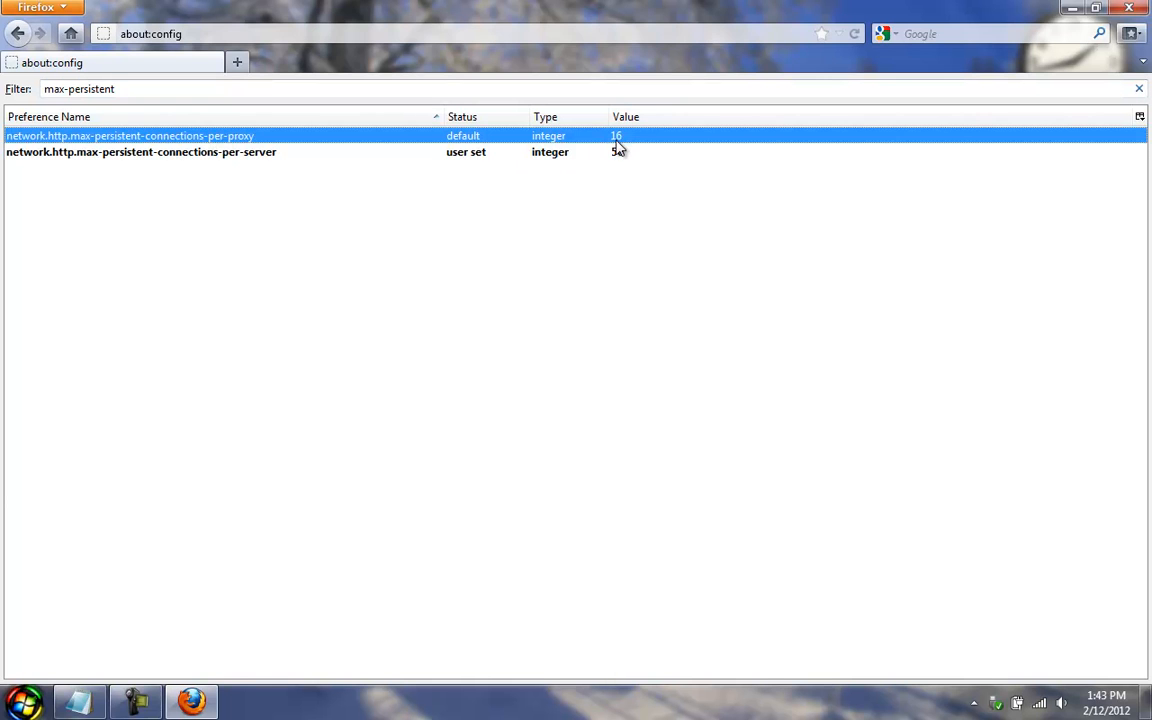
double_click(130, 132)
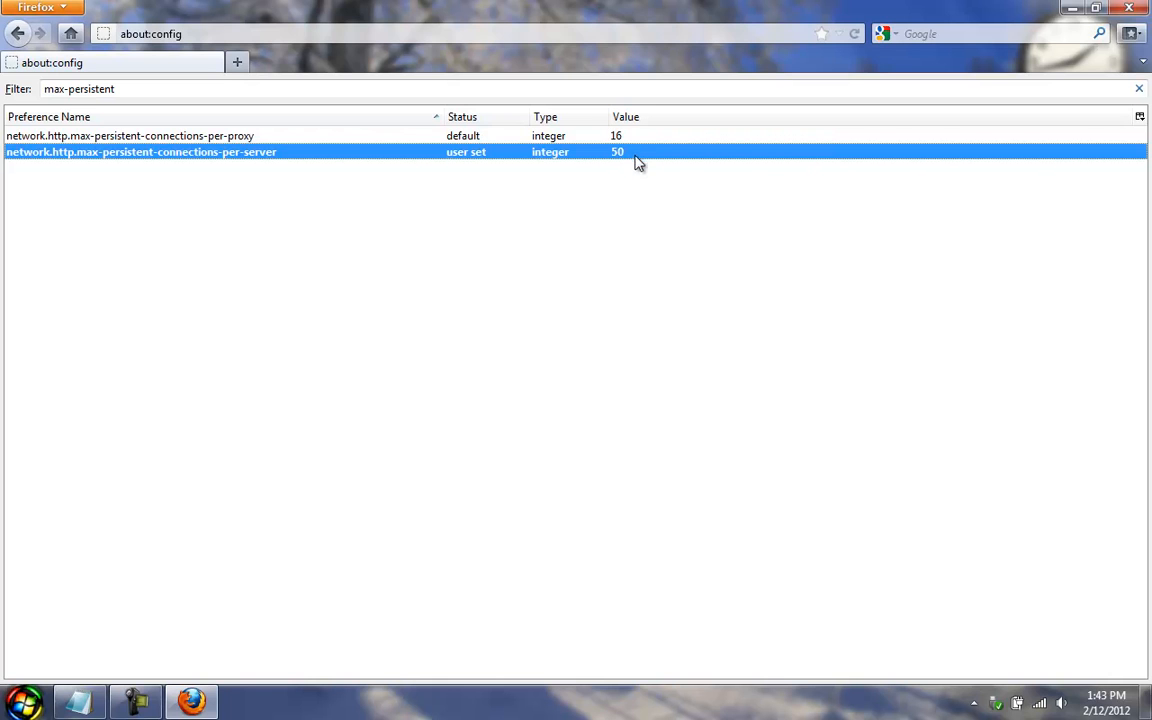
mouse_move(632, 168)
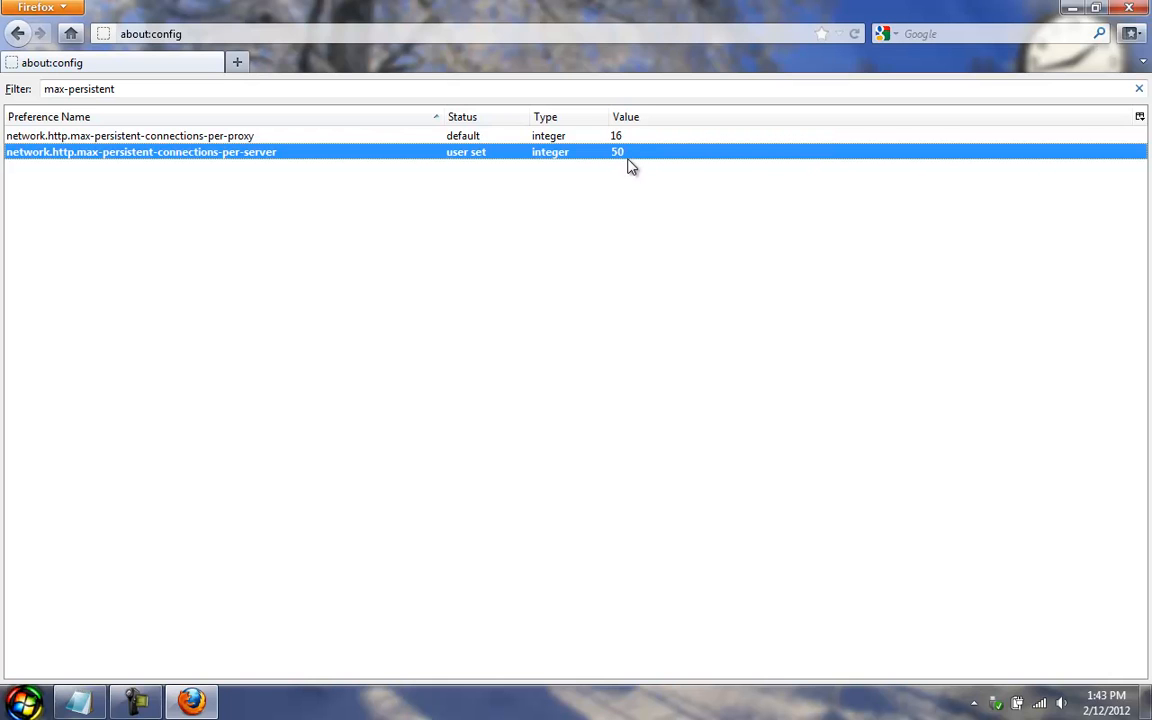
mouse_move(204, 144)
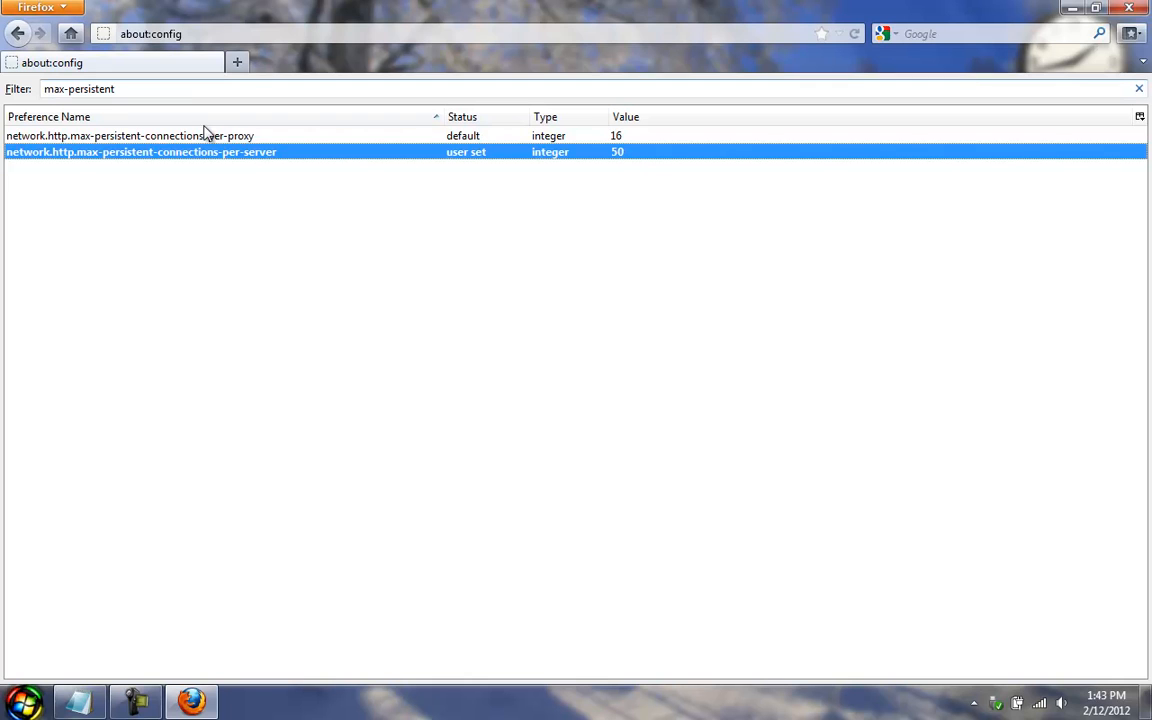
mouse_move(90, 158)
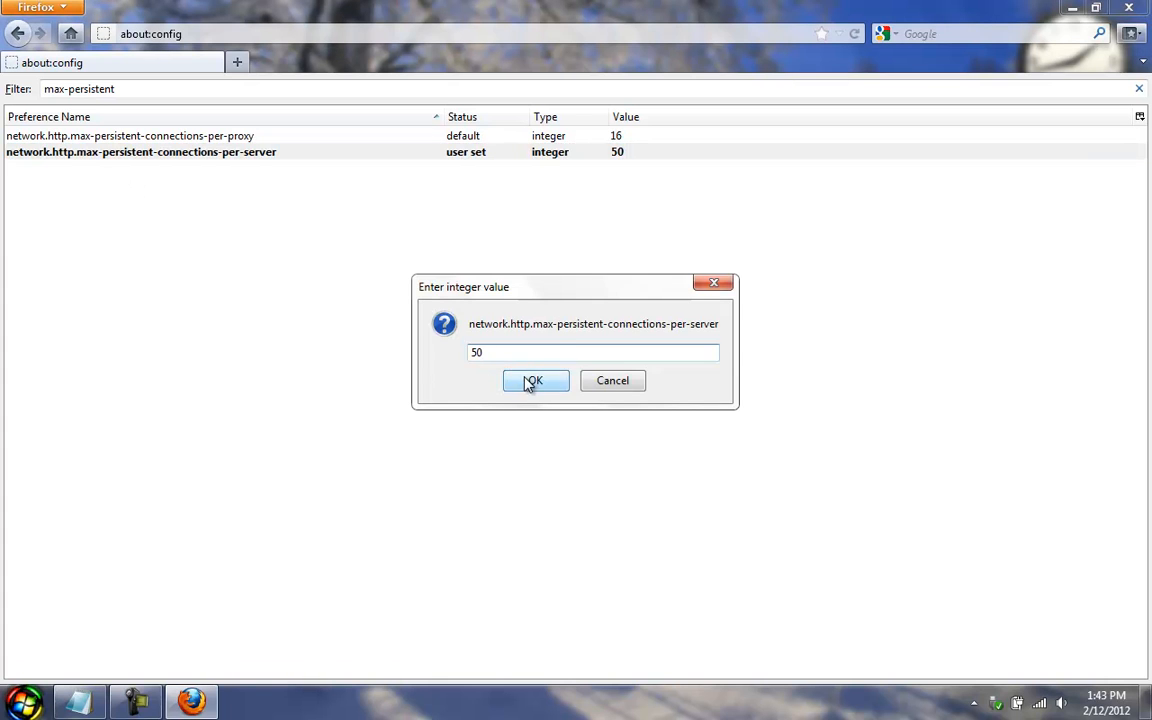
click(536, 380)
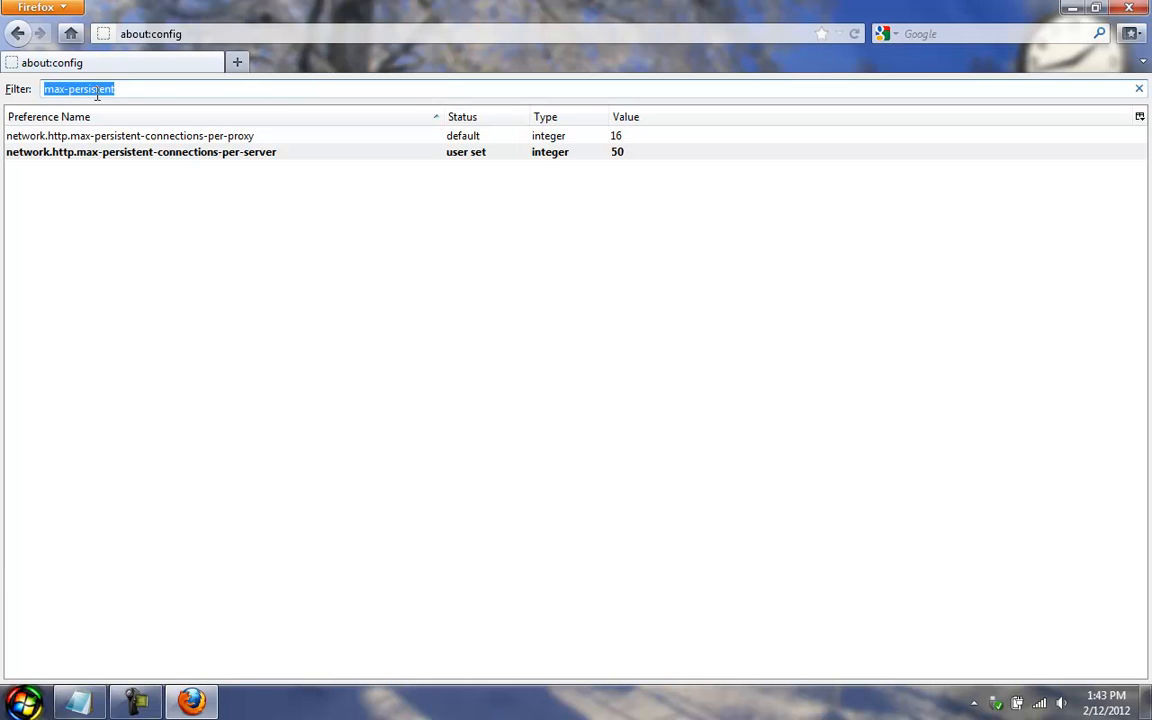
Search Google for 'fasterfox' and open the Fasterfox Lite add-on result.
click(1138, 88)
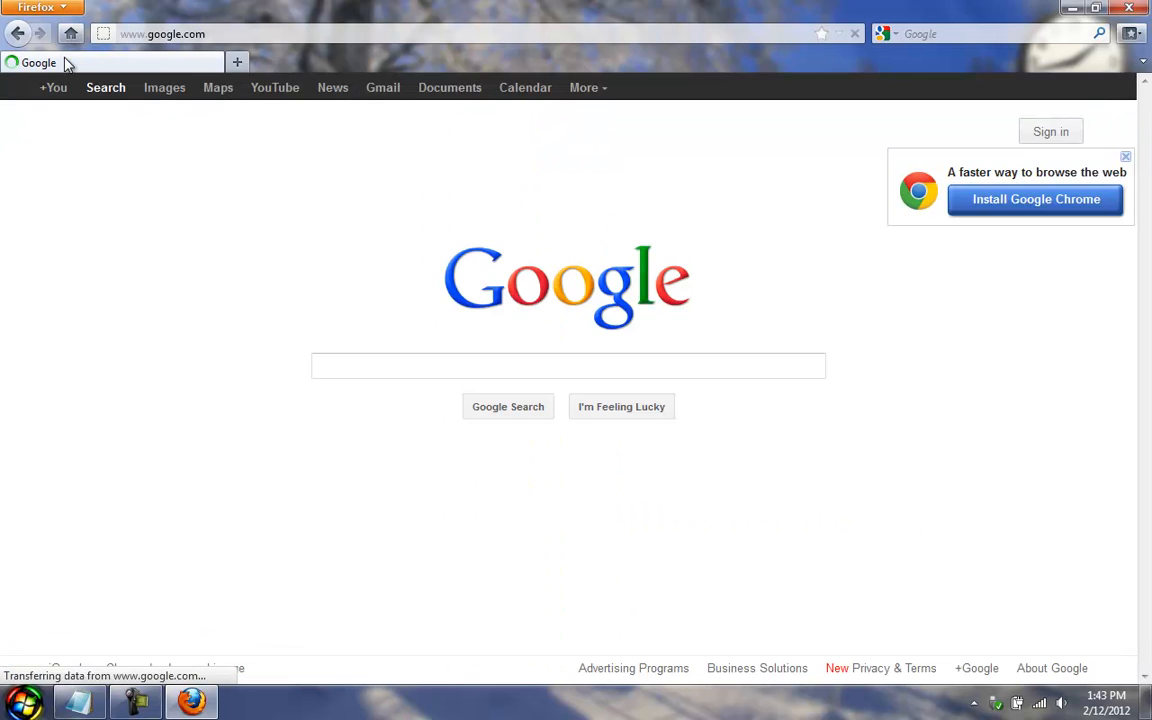
mouse_move(276, 96)
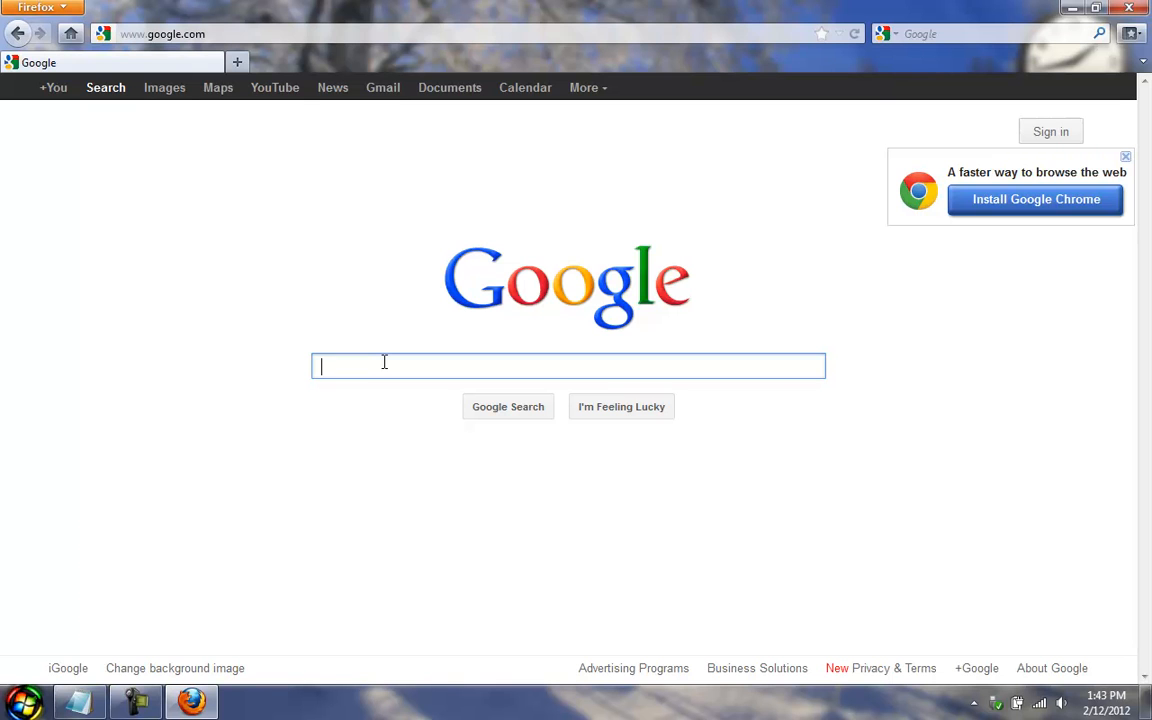
text(fasterfox)
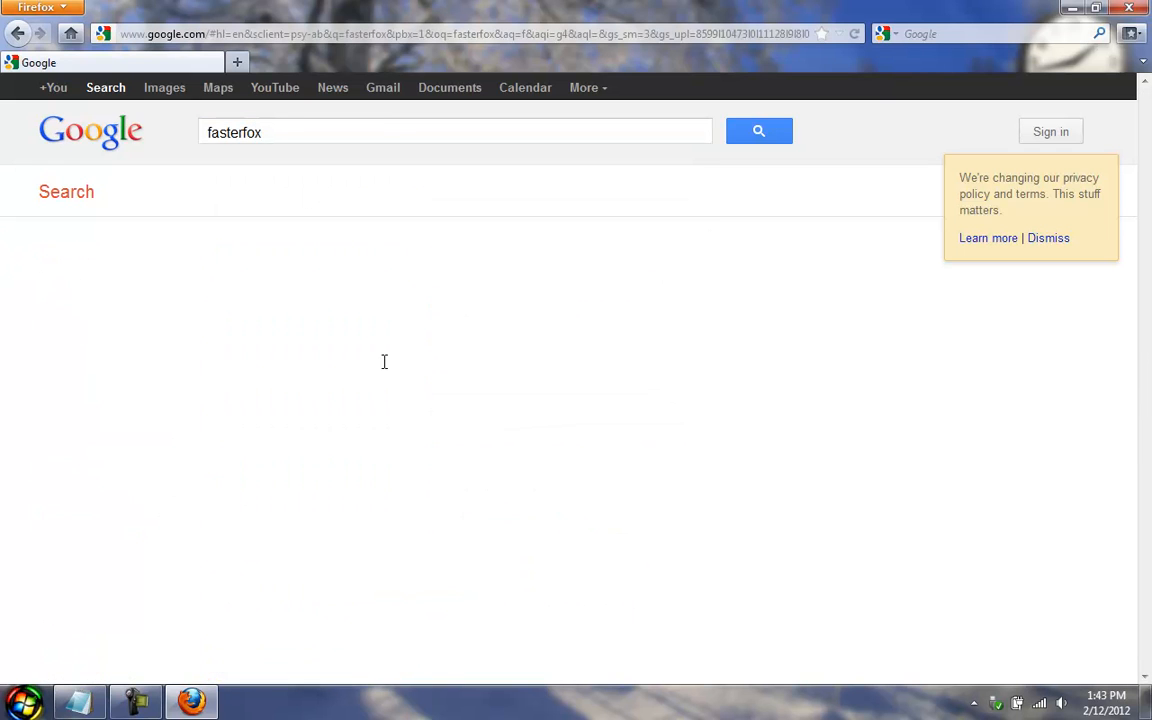
click(758, 132)
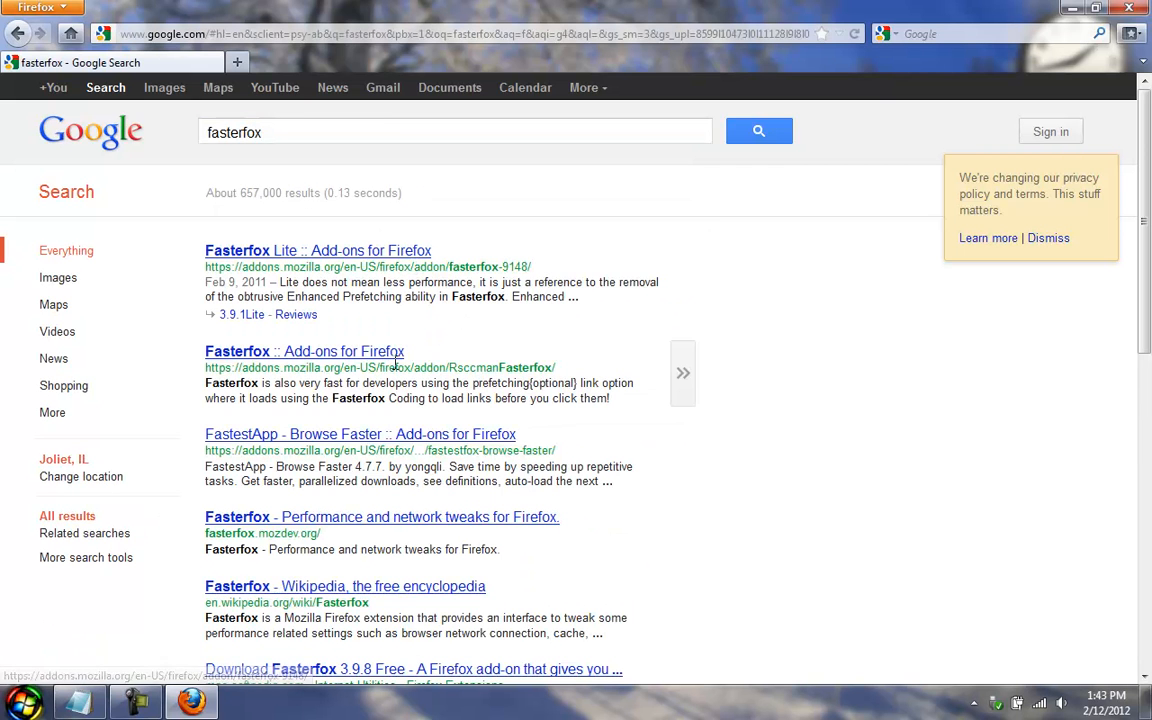
click(318, 250)
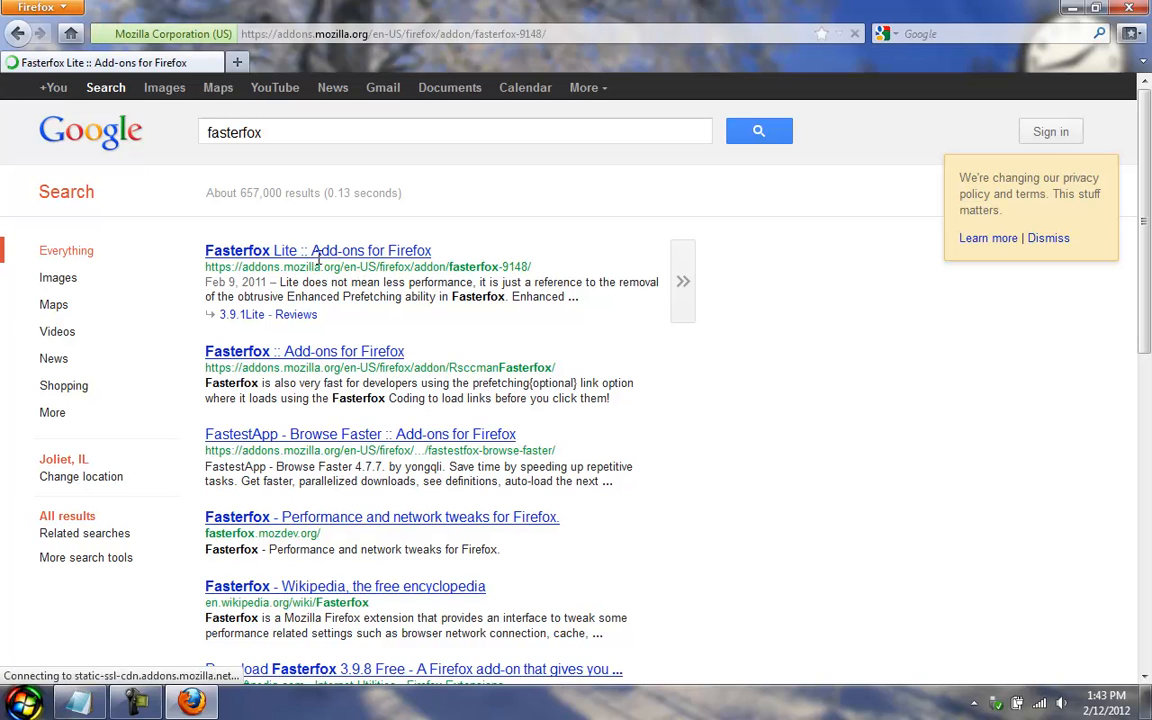
click(318, 250)
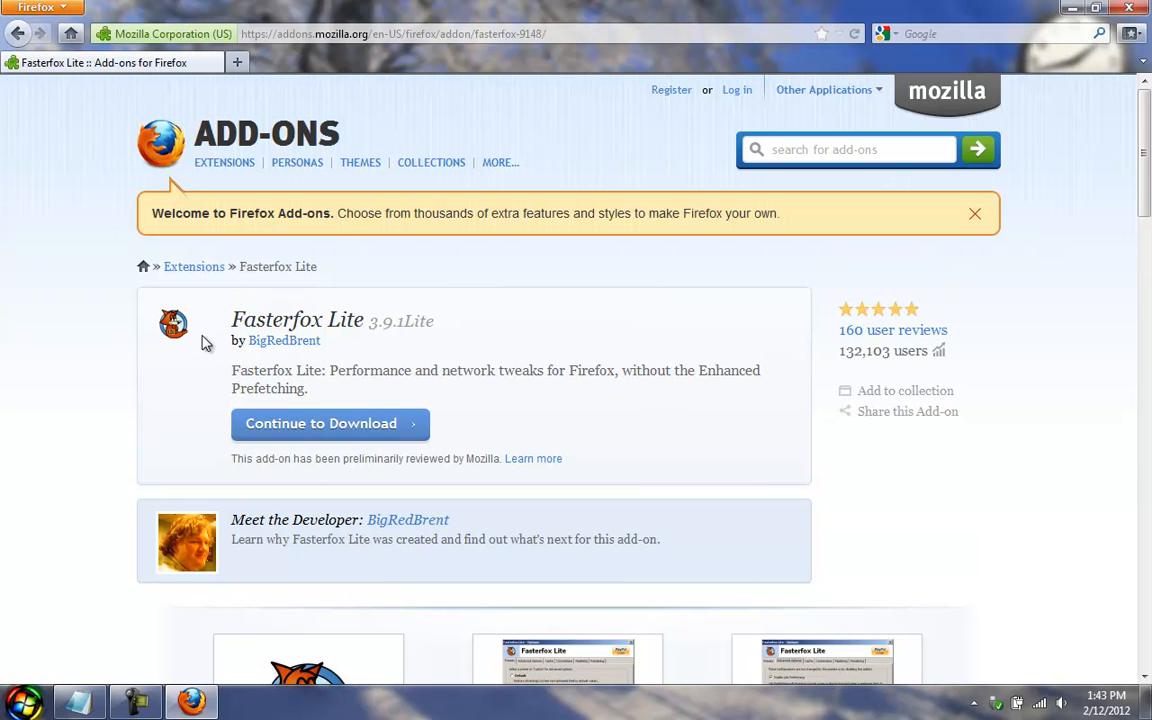
mouse_move(334, 372)
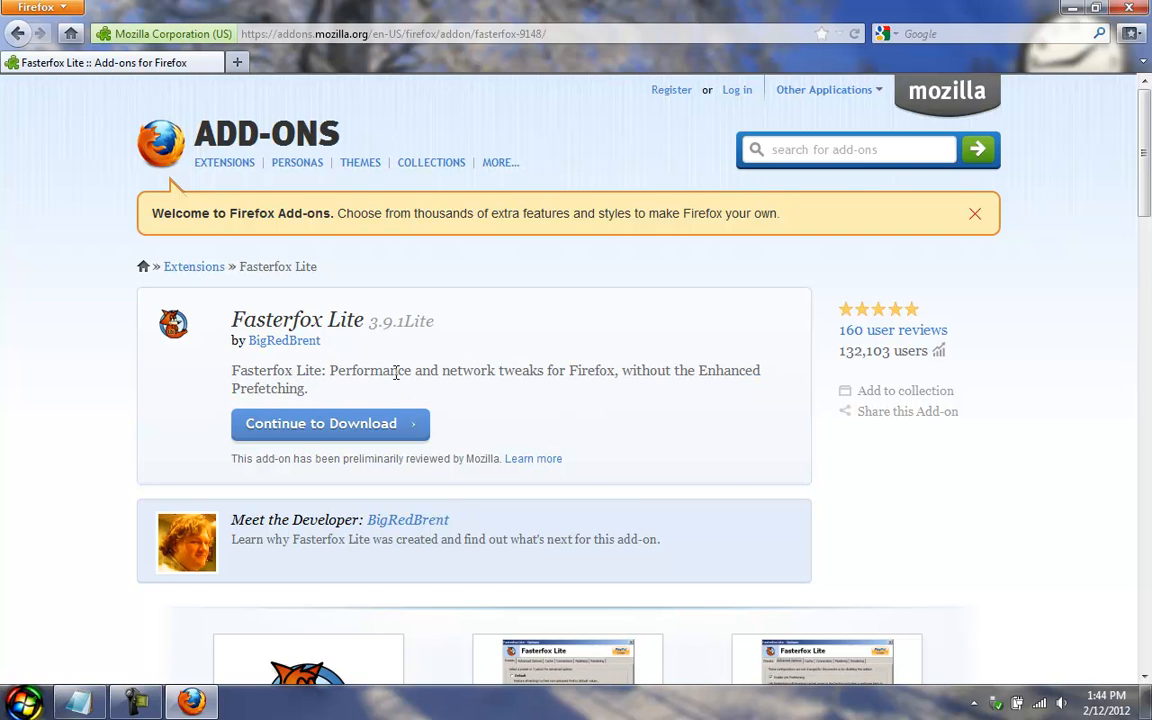
mouse_move(352, 426)
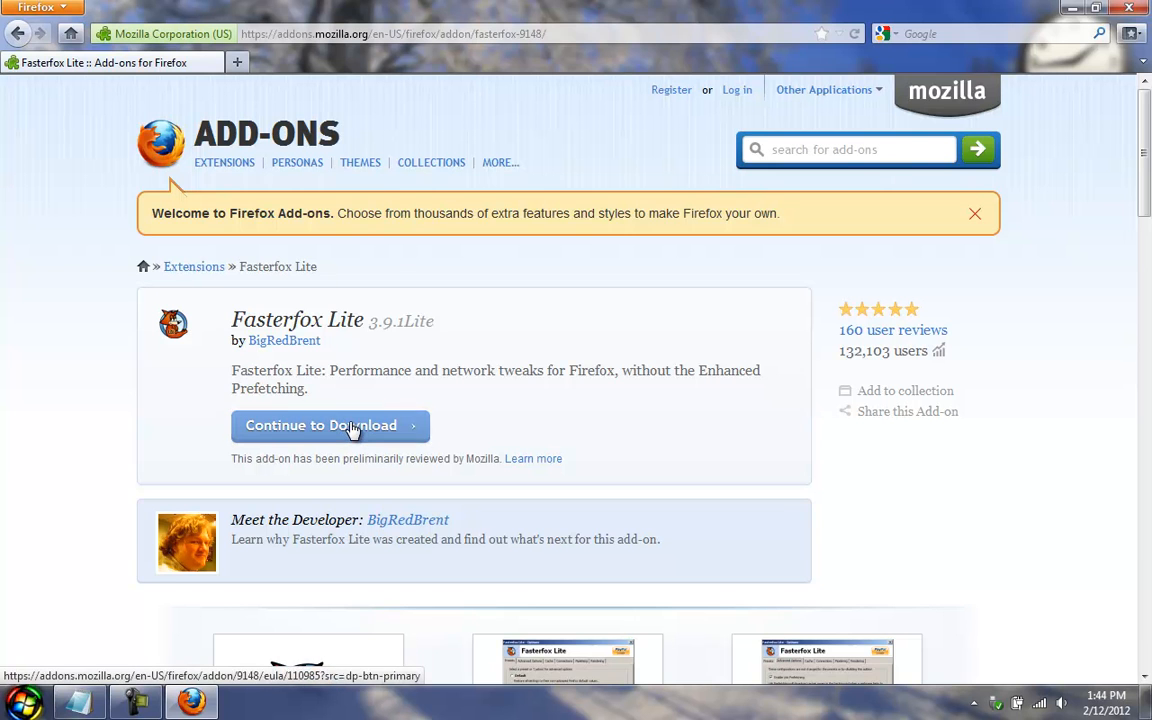
Continue to download Fasterfox Lite, reaching its End-User License Agreement.
click(330, 424)
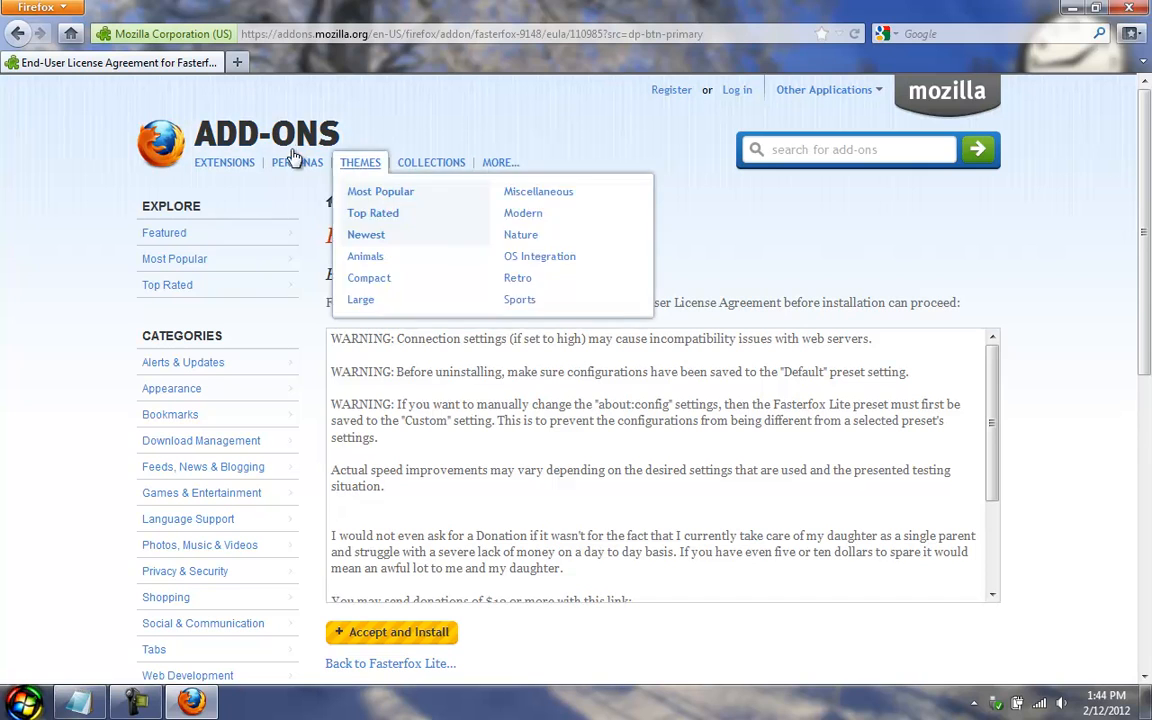
mouse_move(188, 118)
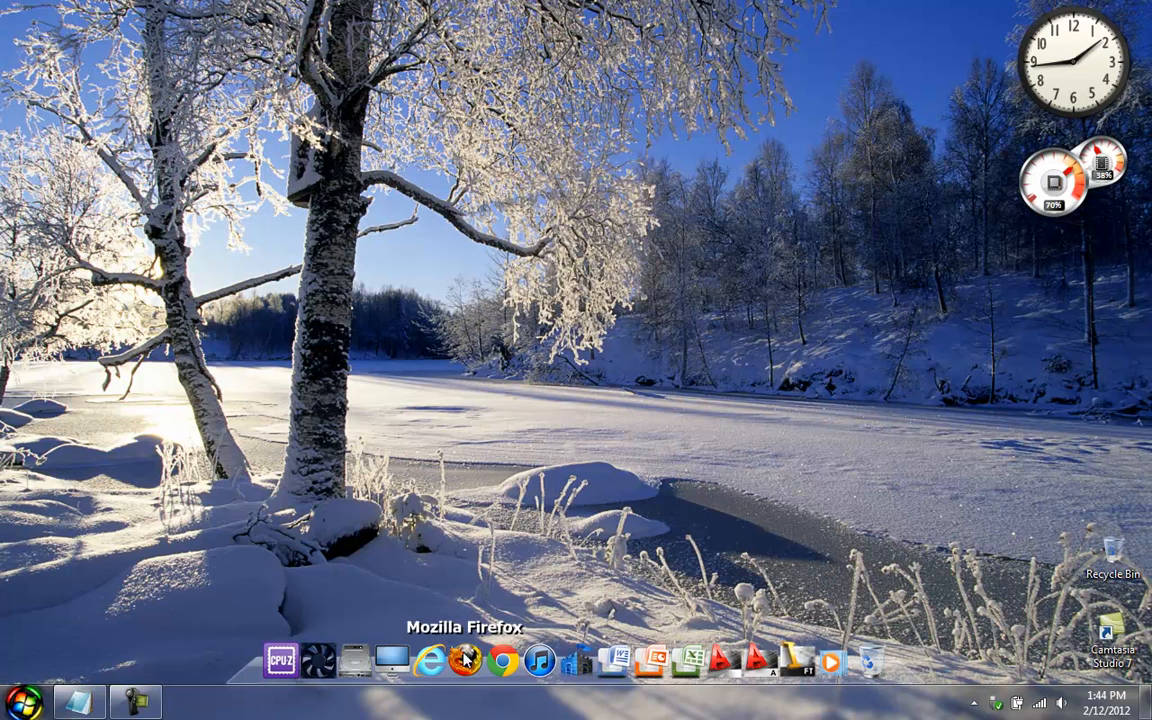
Reopen Firefox and search Google for 'fasterfox' again.
click(468, 676)
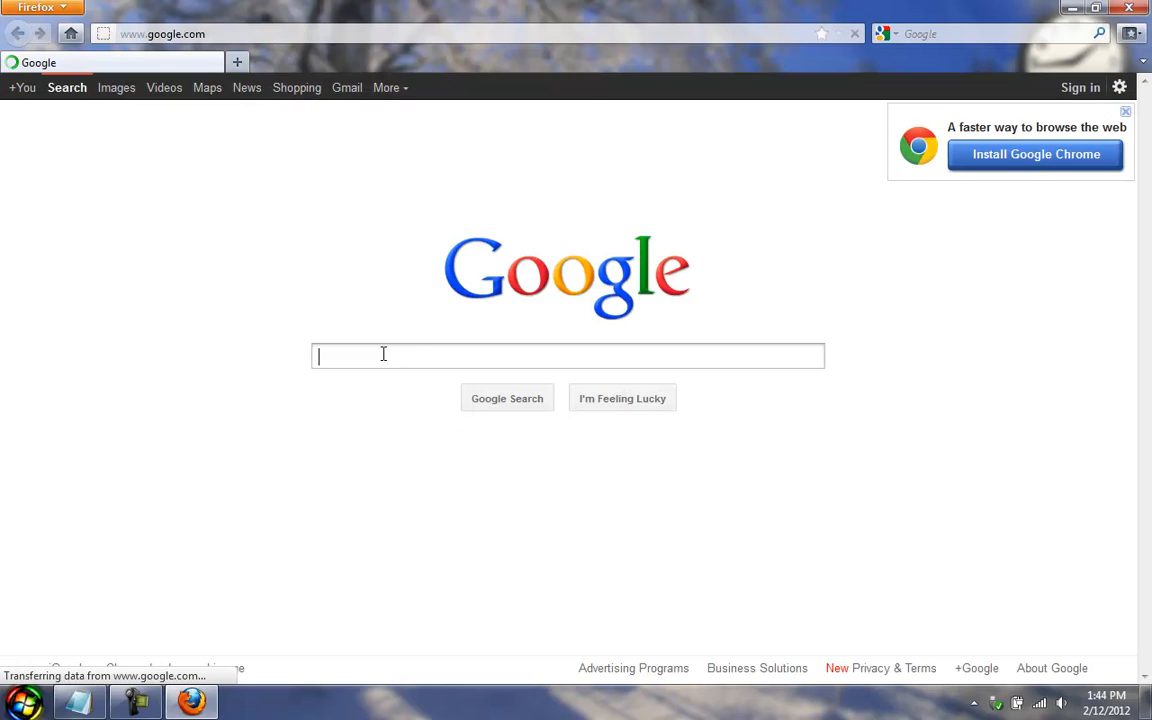
text(fasterfox)
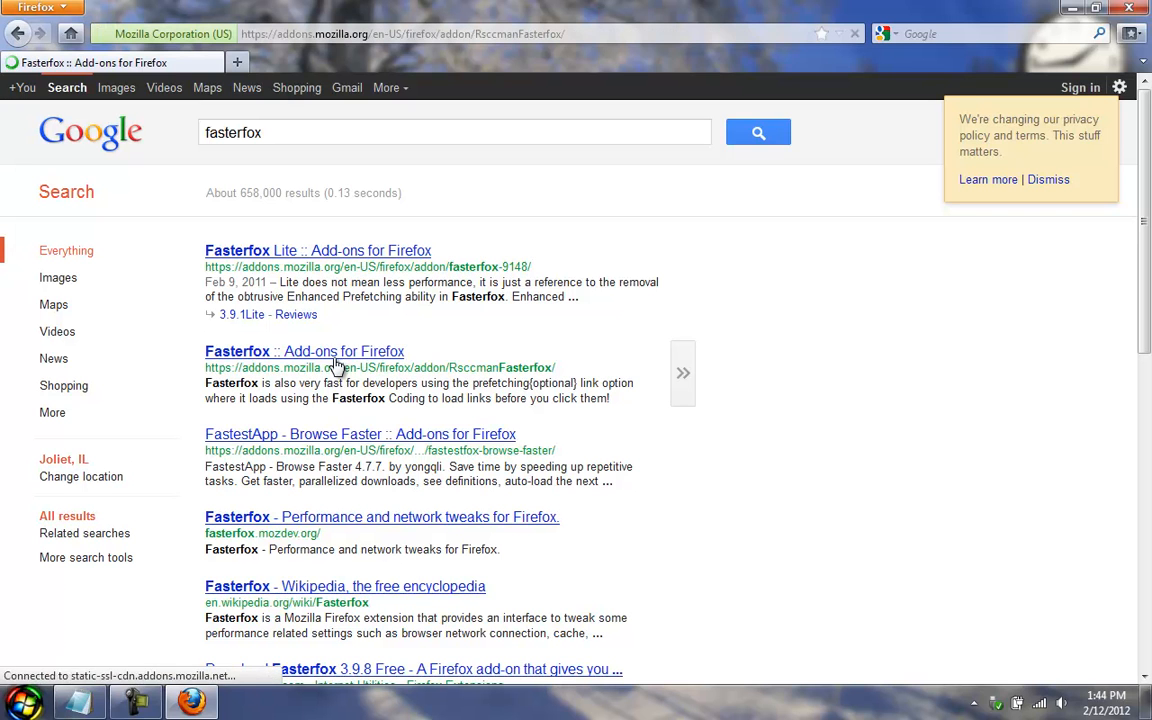
Open the Fasterfox 3.9.8 add-on page from the search results.
click(304, 352)
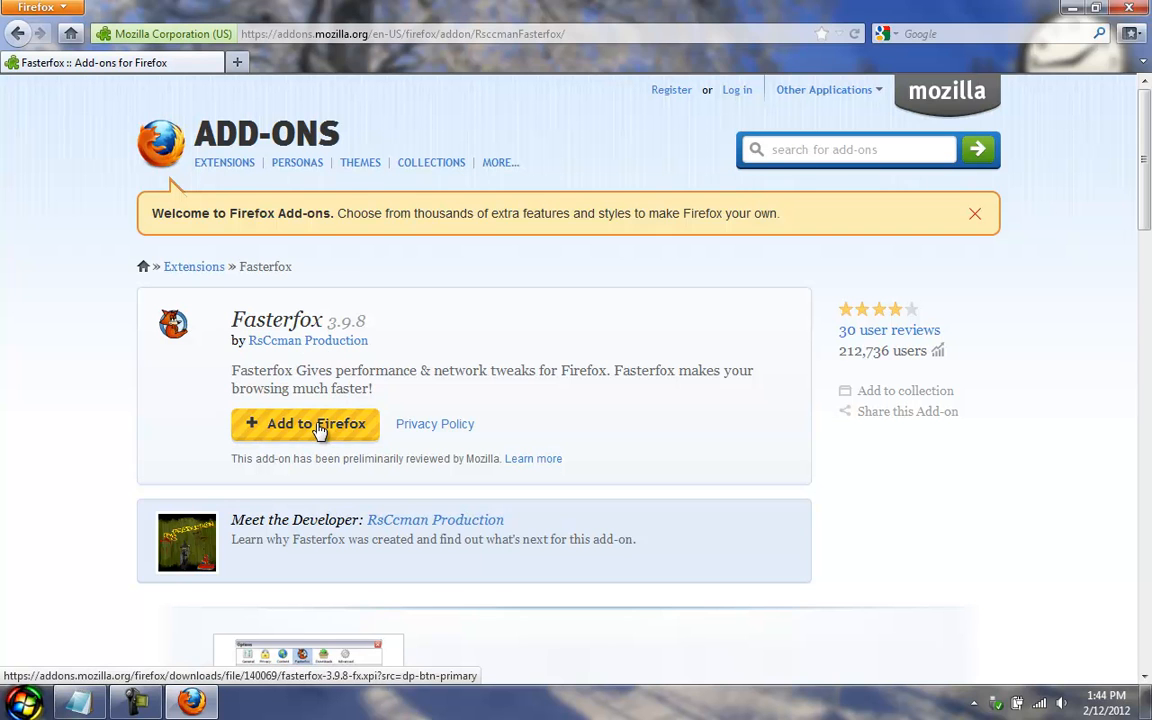
mouse_move(304, 412)
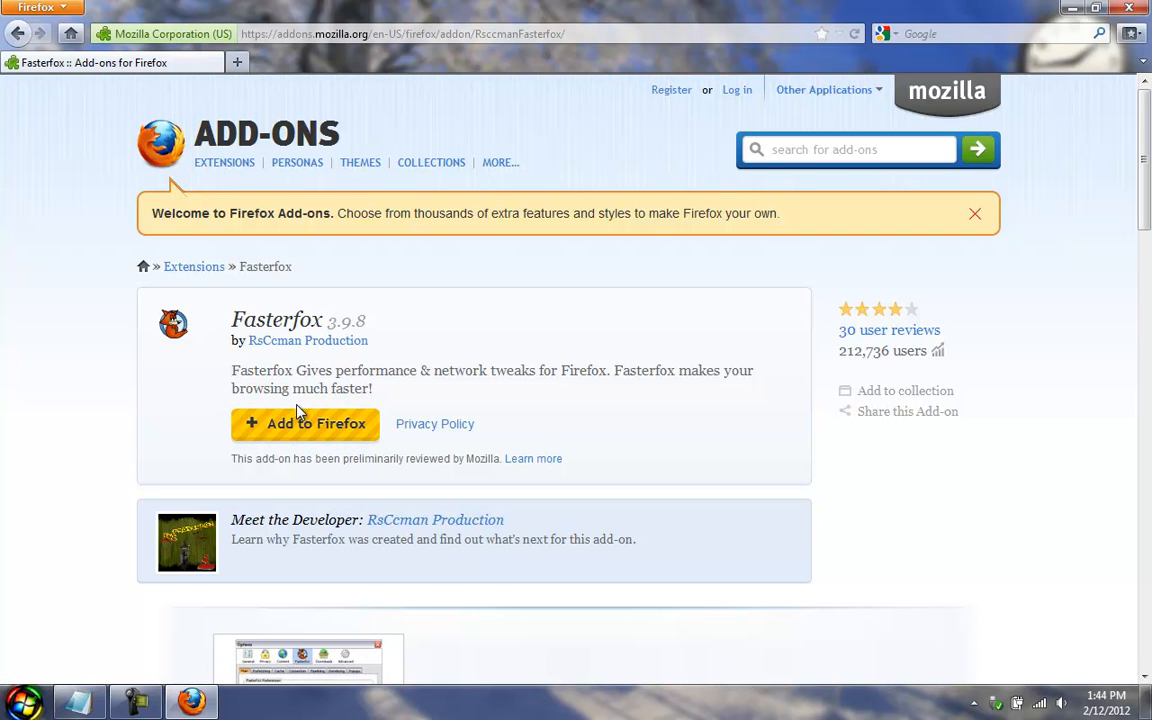
mouse_move(266, 532)
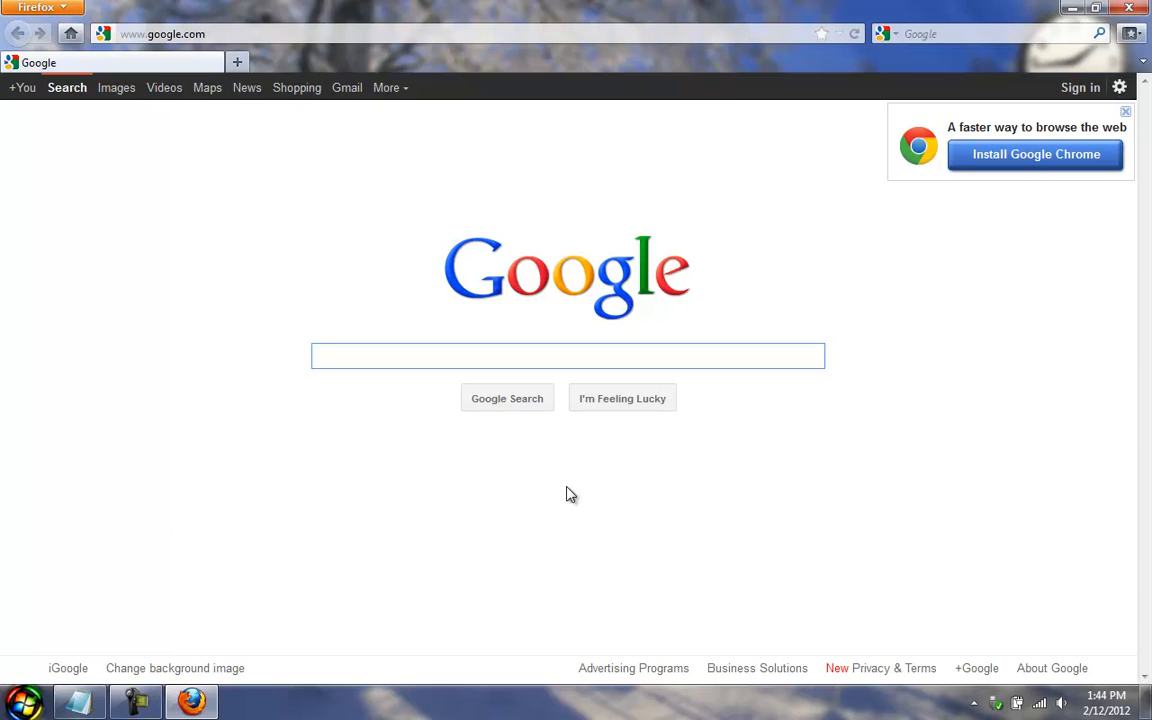
click(568, 356)
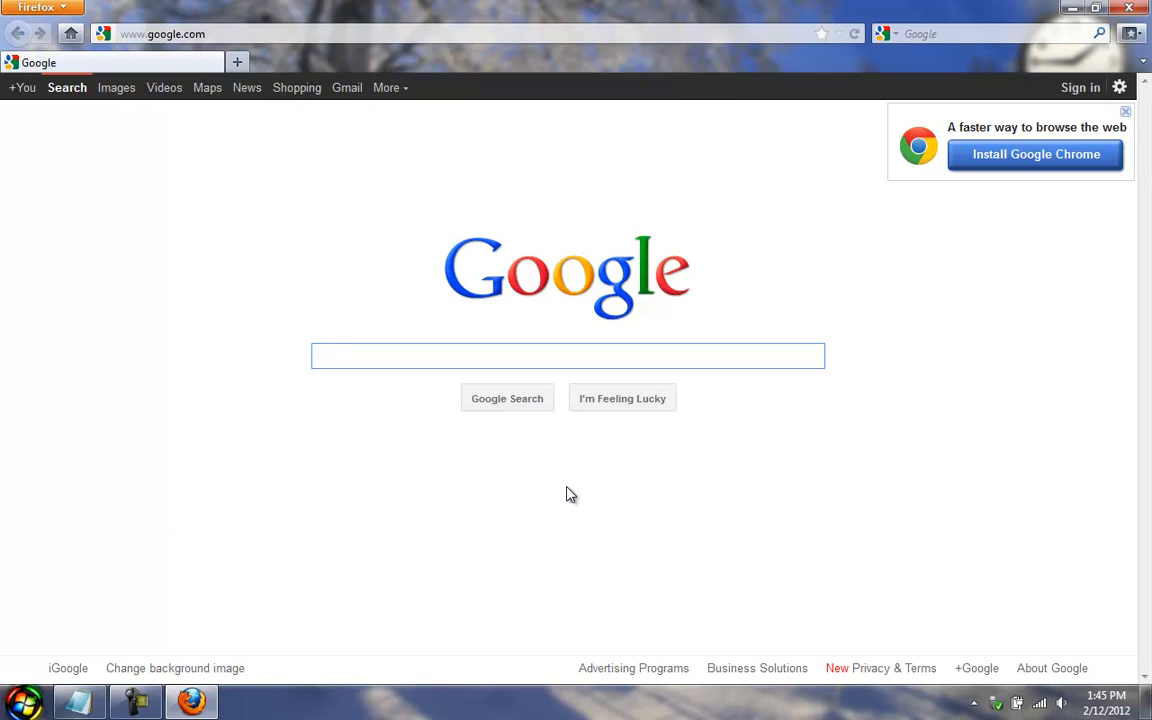
click(568, 356)
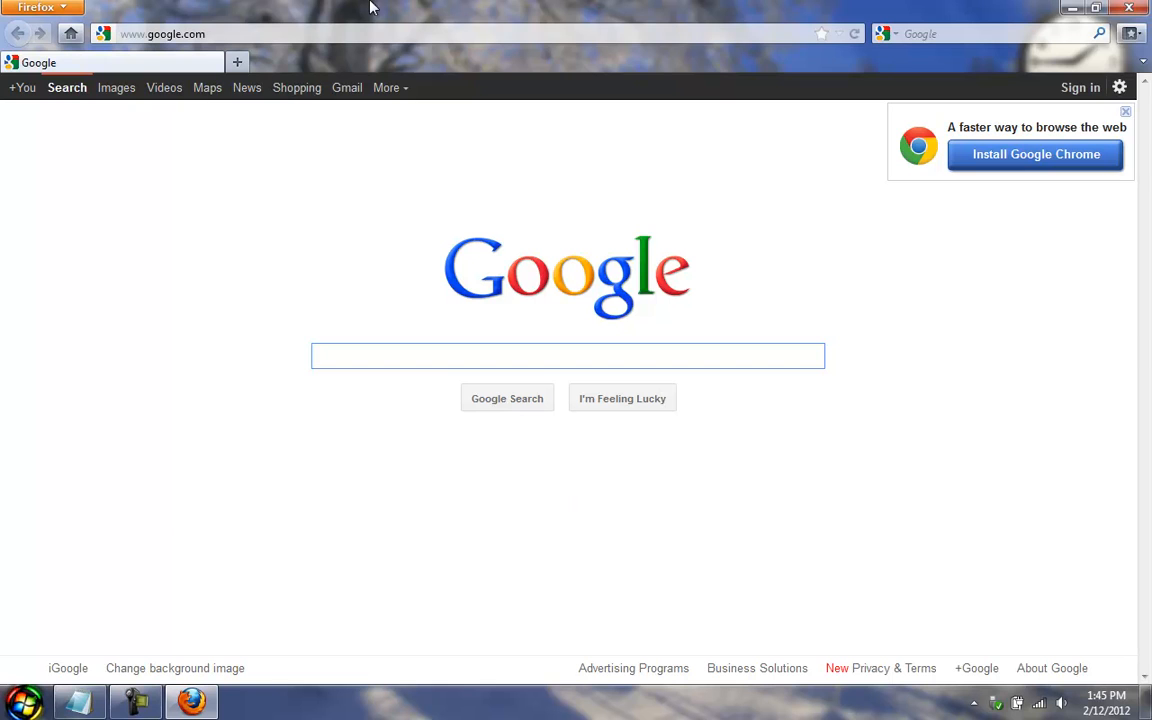
mouse_move(70, 32)
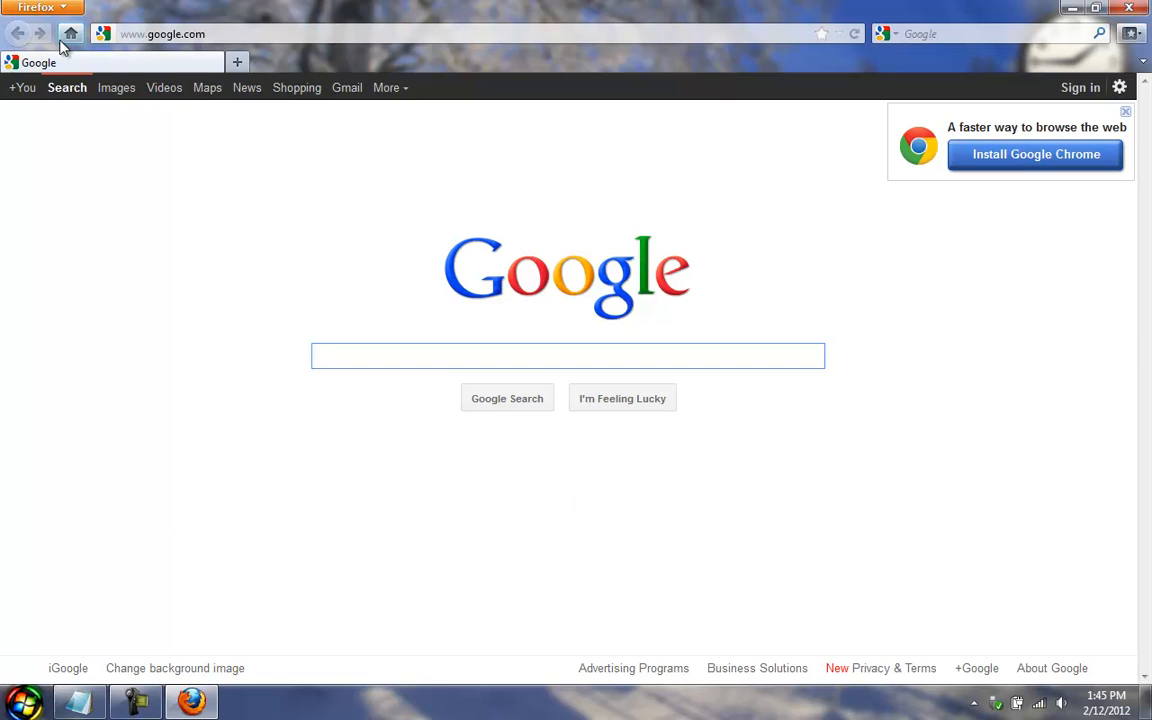